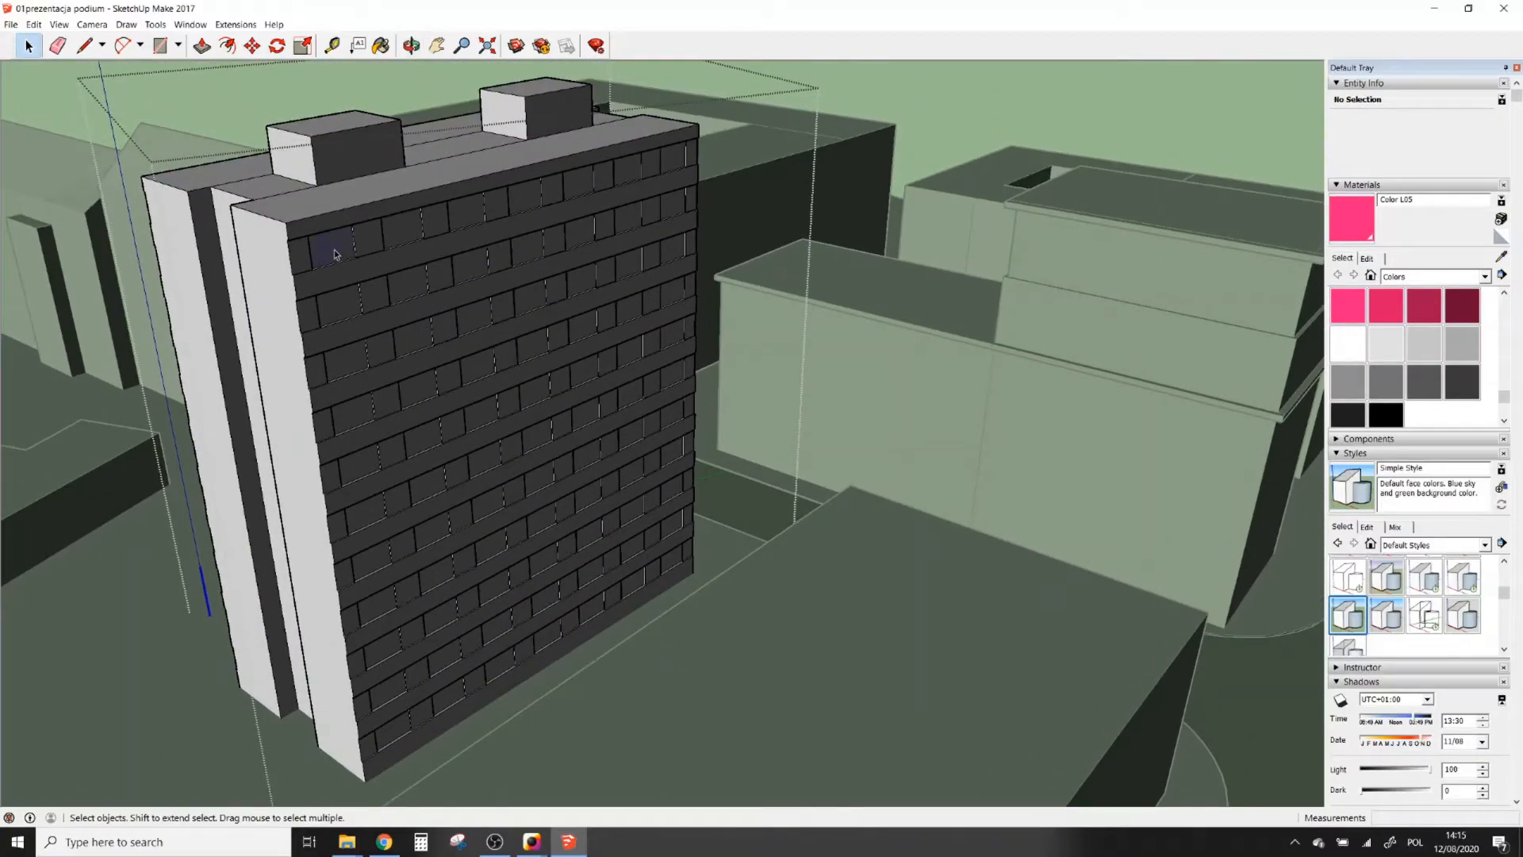
Step: Bring up the Shadow Analysis 2 settings dialog from the Extensions menu
{"action": "right_click", "coordinate": [333, 254]}
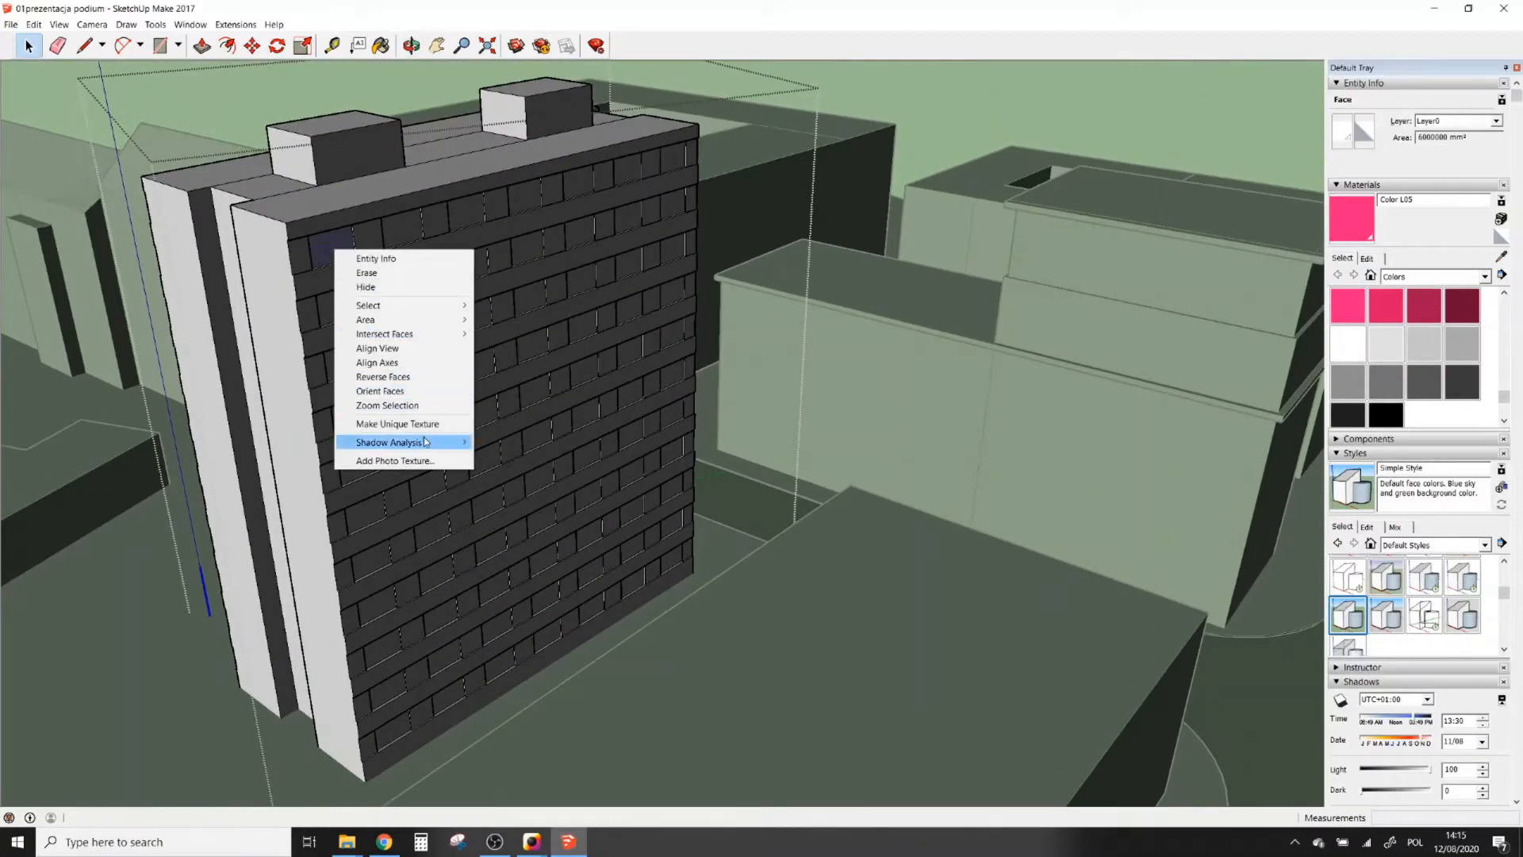
{"action": "mouse_move", "coordinate": [389, 443]}
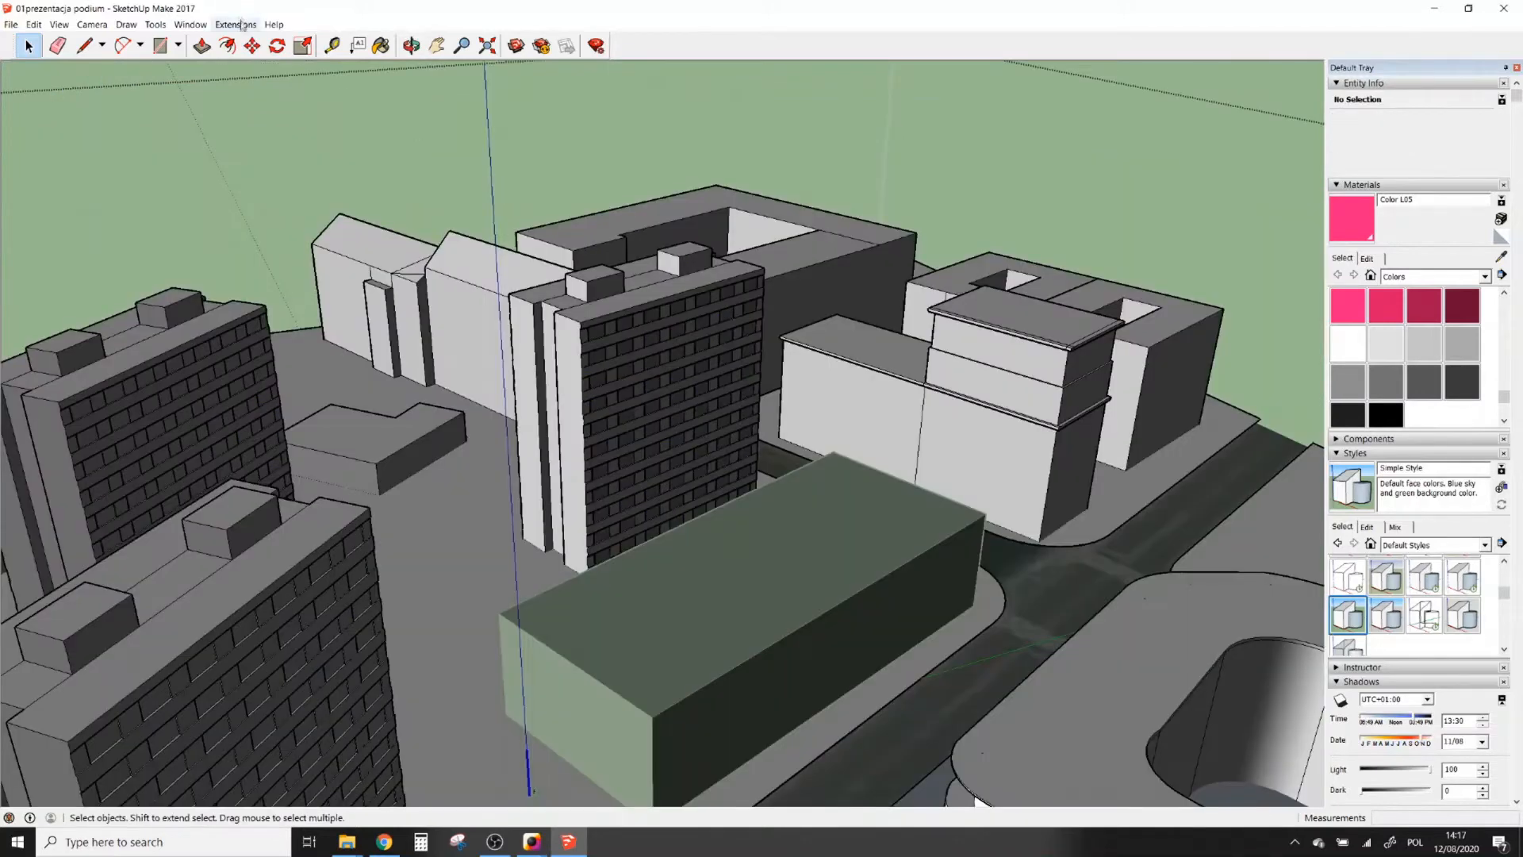
{"action": "left_click", "coordinate": [235, 23]}
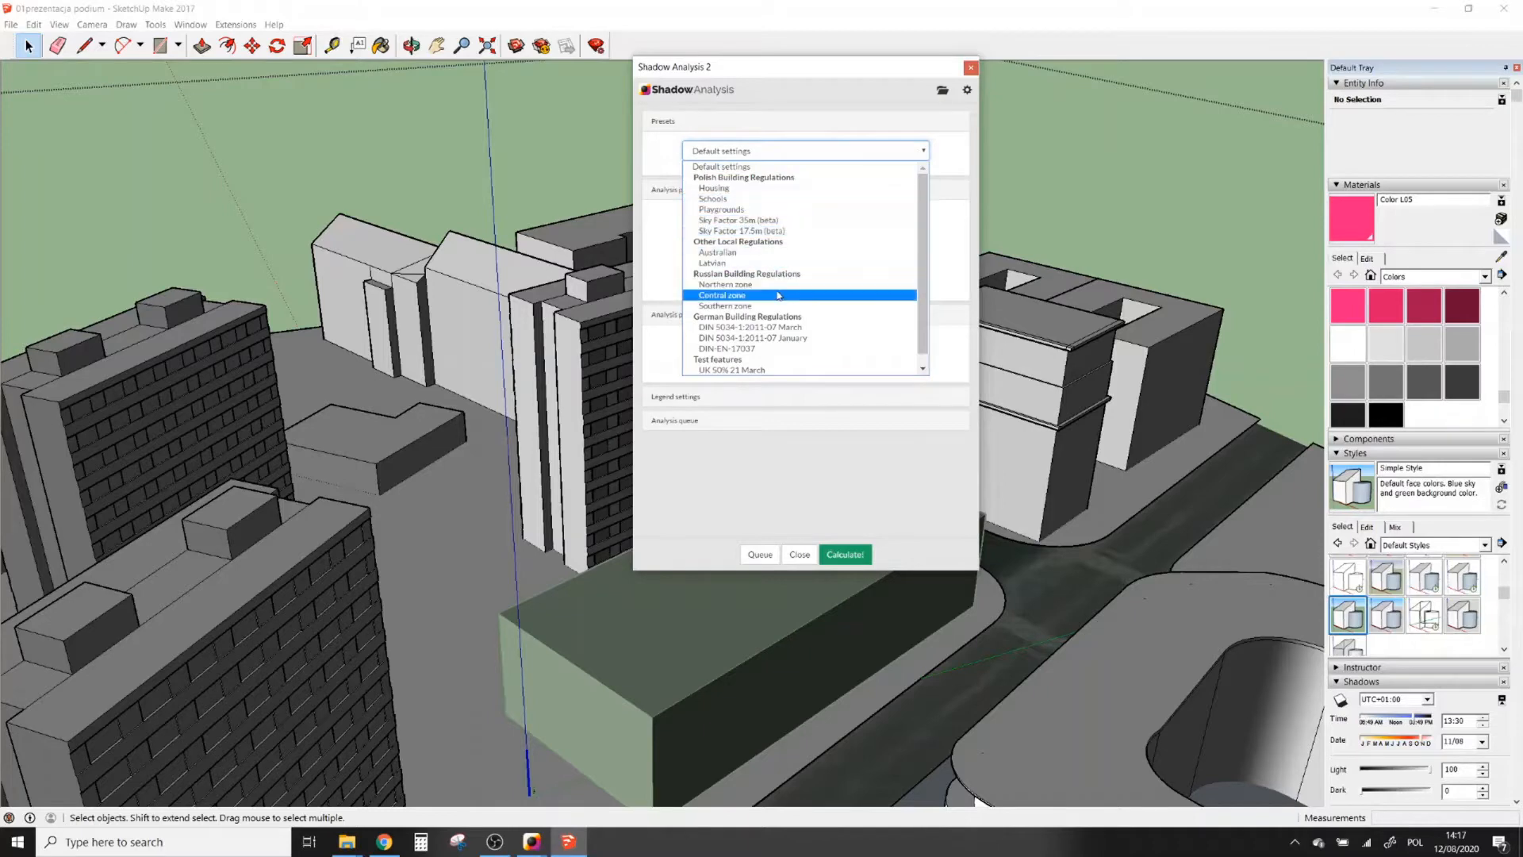
{"action": "mouse_move", "coordinate": [759, 347]}
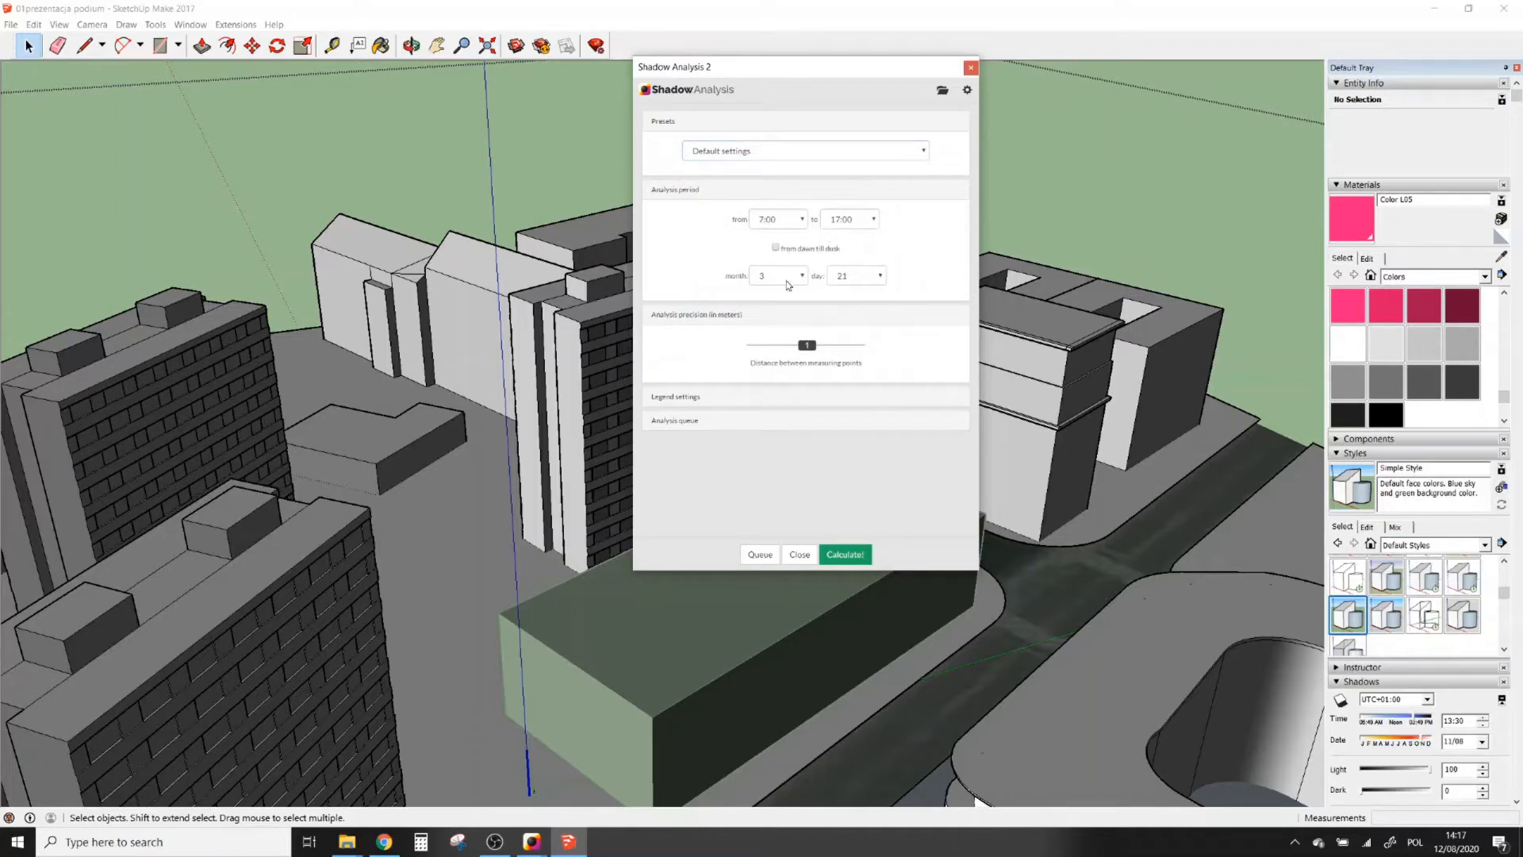
{"action": "mouse_move", "coordinate": [809, 90]}
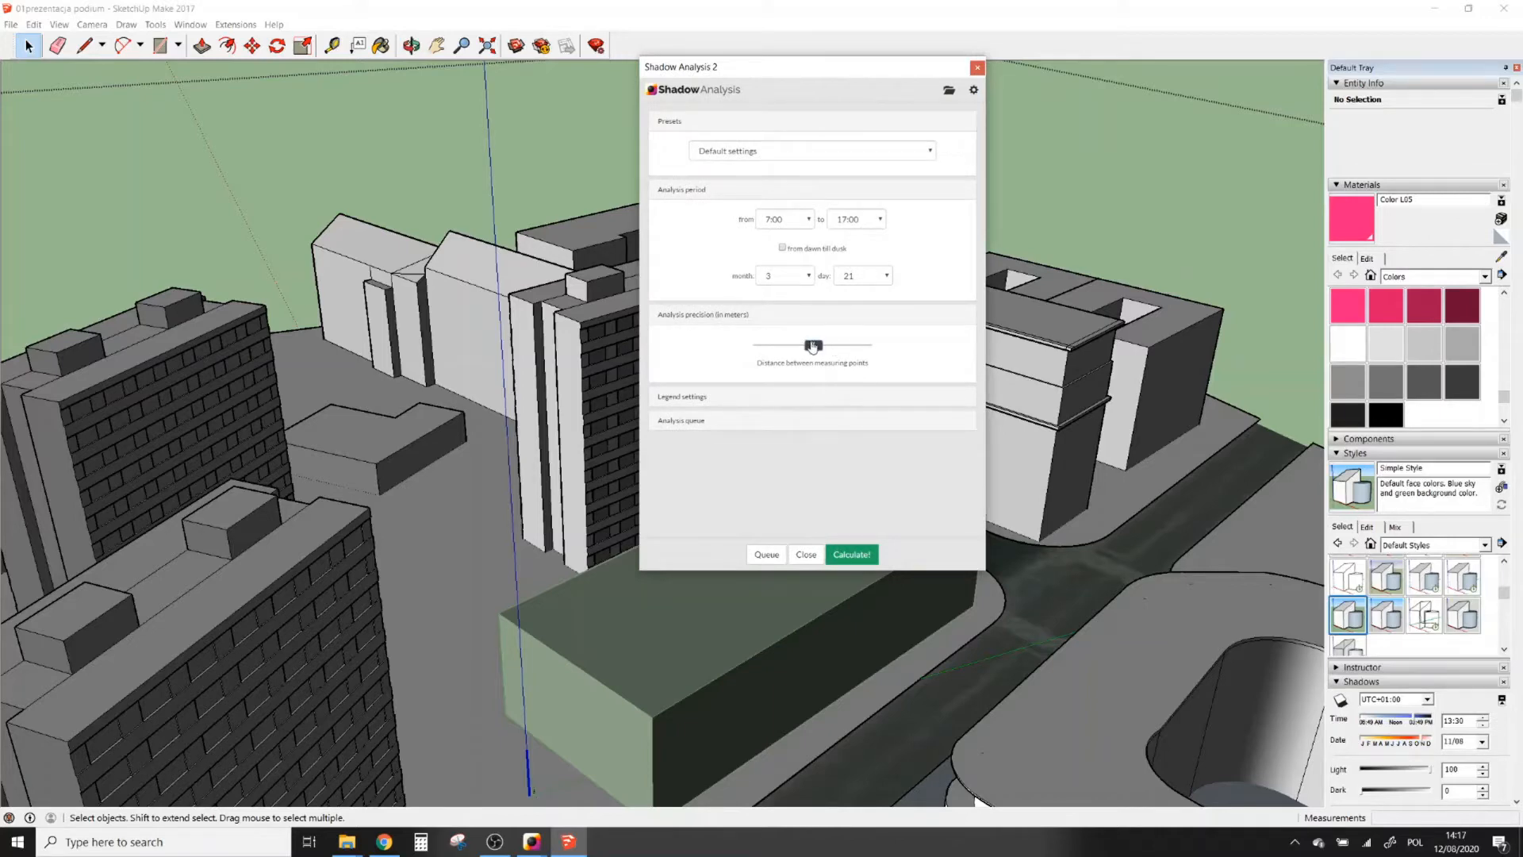
Step: Expand Legend settings and Analysis queue, then queue the default 7:00–17:00, 21 March analysis
{"action": "left_click", "coordinate": [682, 397]}
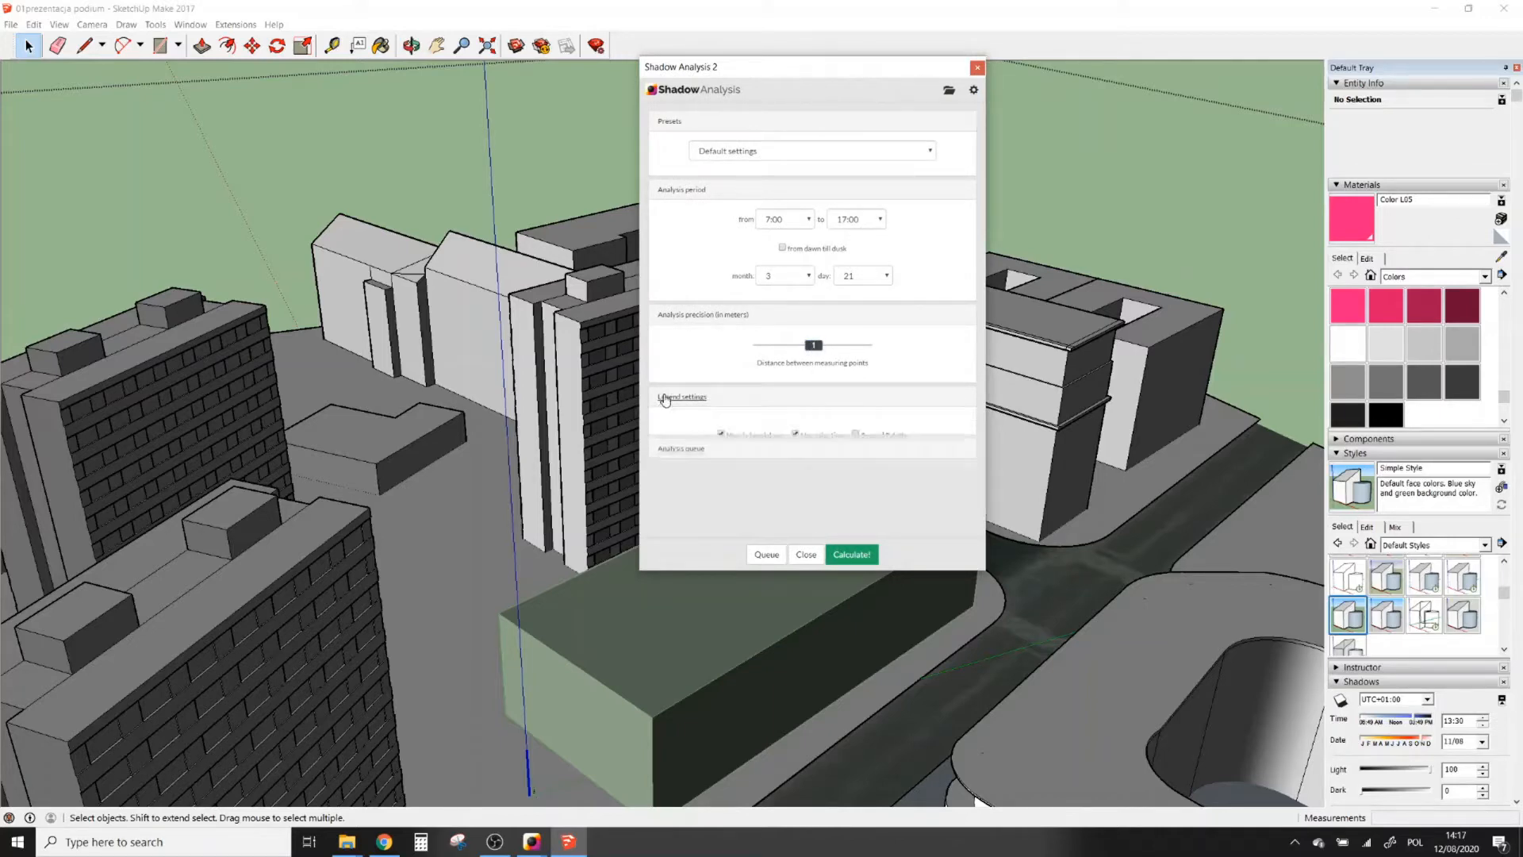
{"action": "left_click", "coordinate": [683, 397]}
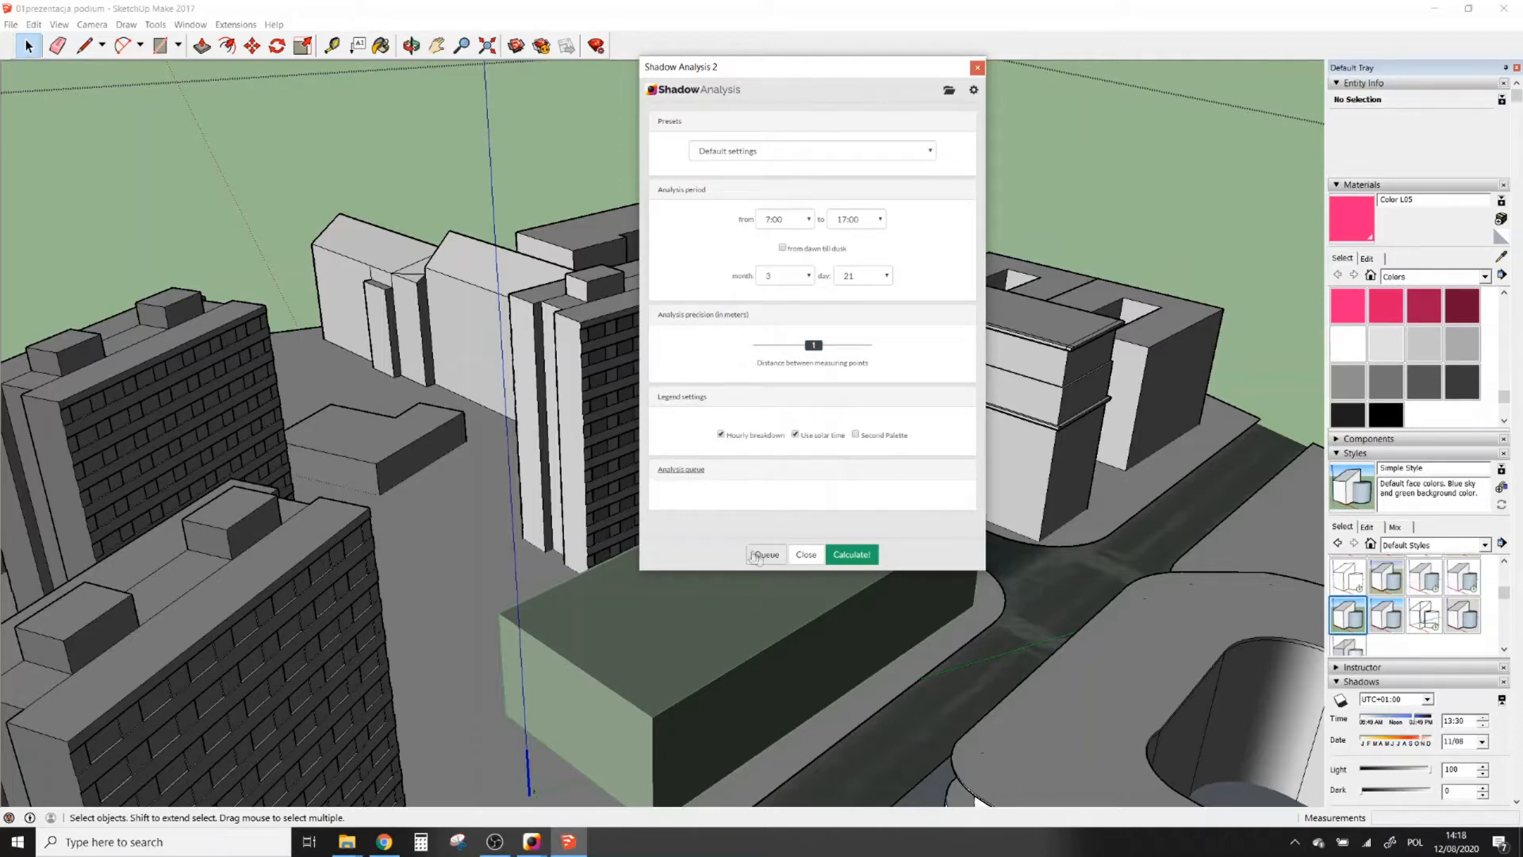
{"action": "left_click", "coordinate": [764, 556]}
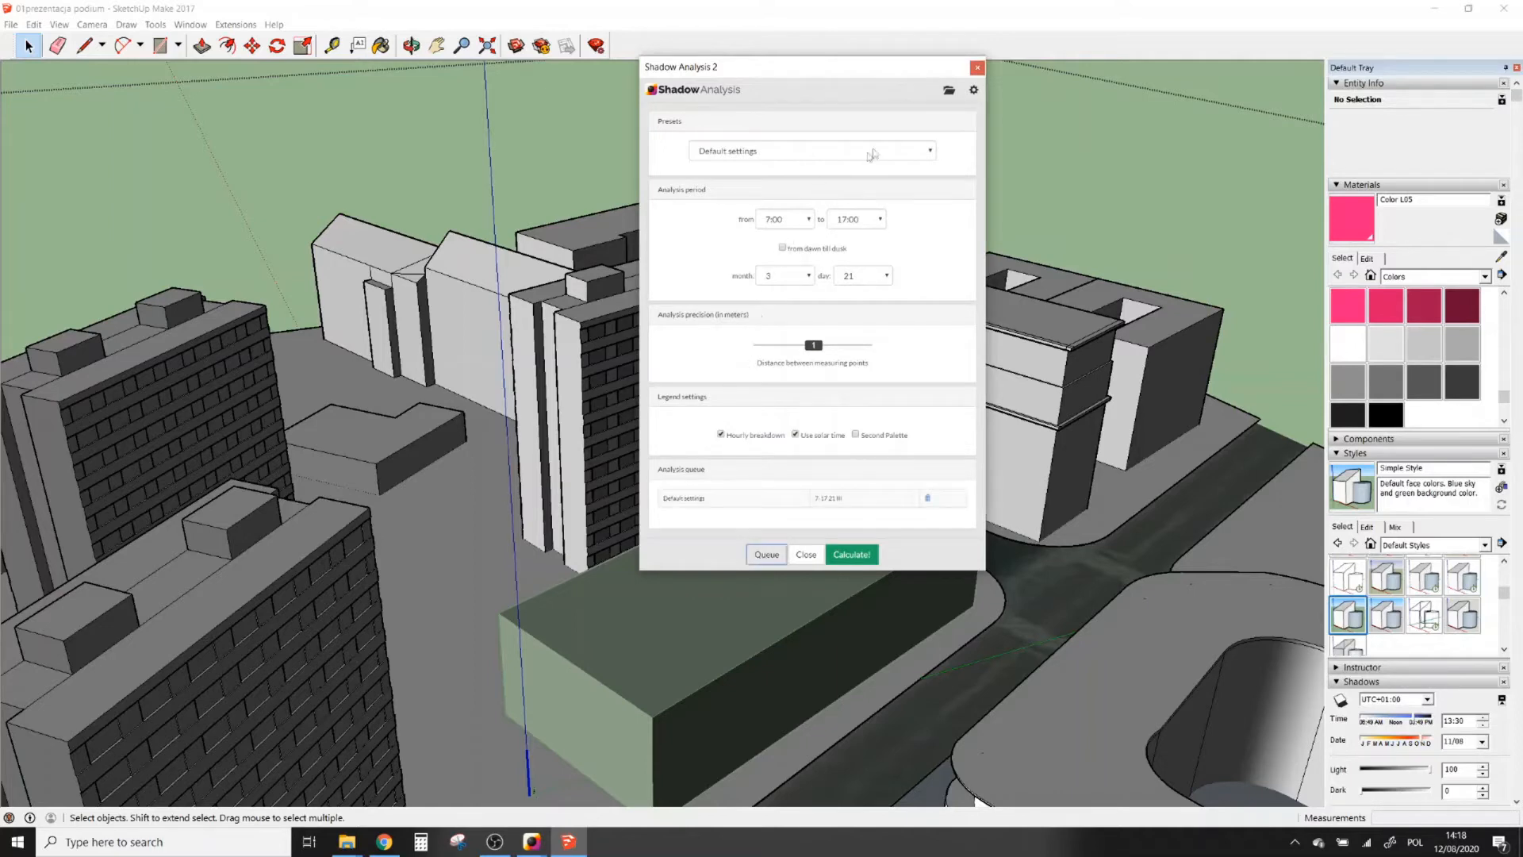
{"action": "mouse_move", "coordinate": [929, 154]}
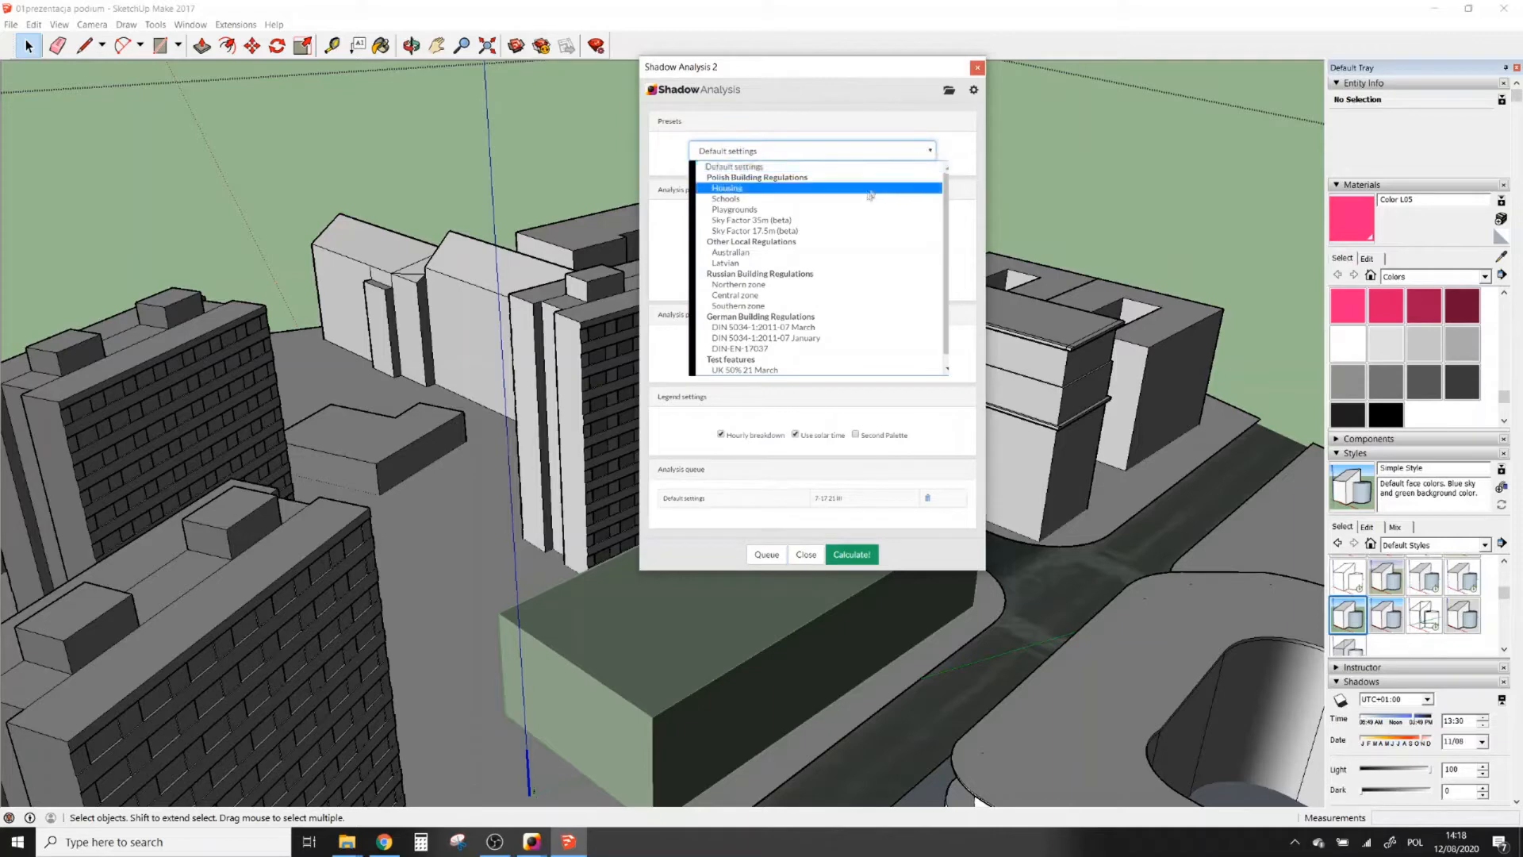
Step: Queue the Housing preset and the DIN 5034-1:2011-07 January preset as additional analyses
{"action": "left_click", "coordinate": [725, 187]}
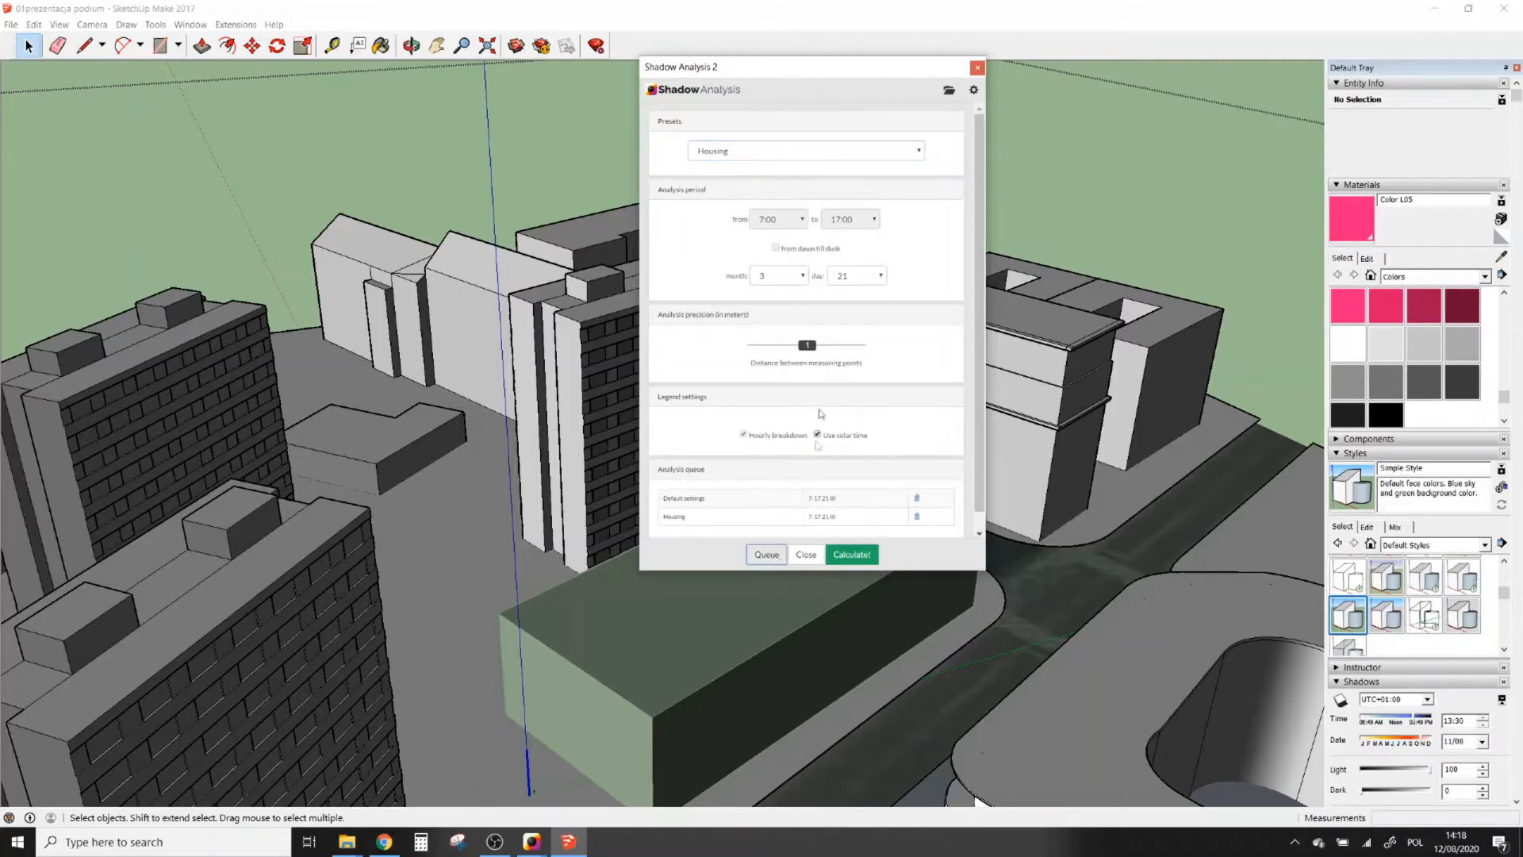
{"action": "left_click", "coordinate": [914, 151]}
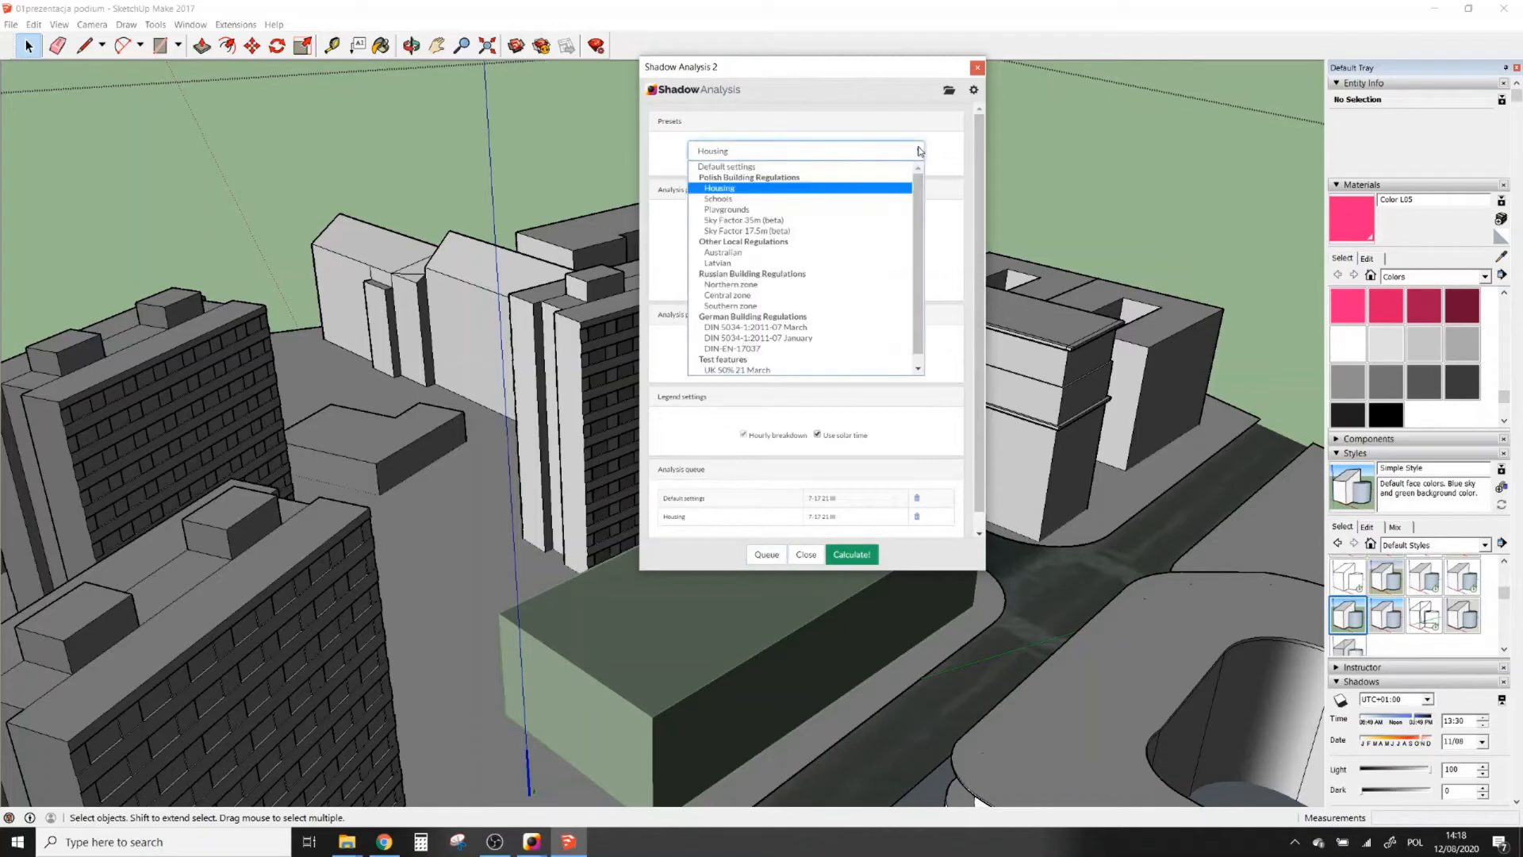
{"action": "mouse_move", "coordinate": [782, 295]}
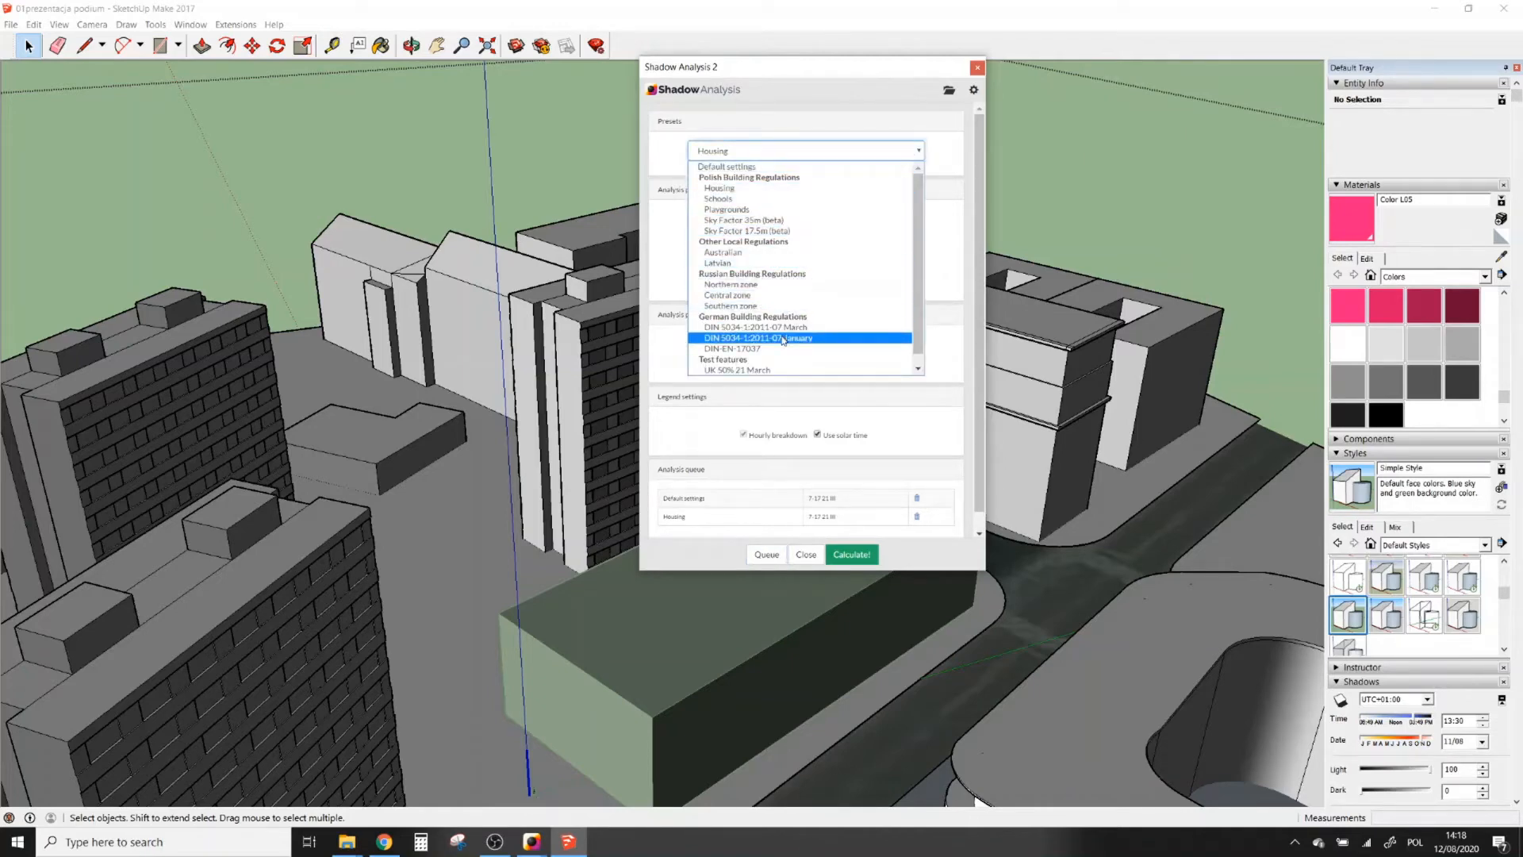
{"action": "left_click", "coordinate": [756, 338]}
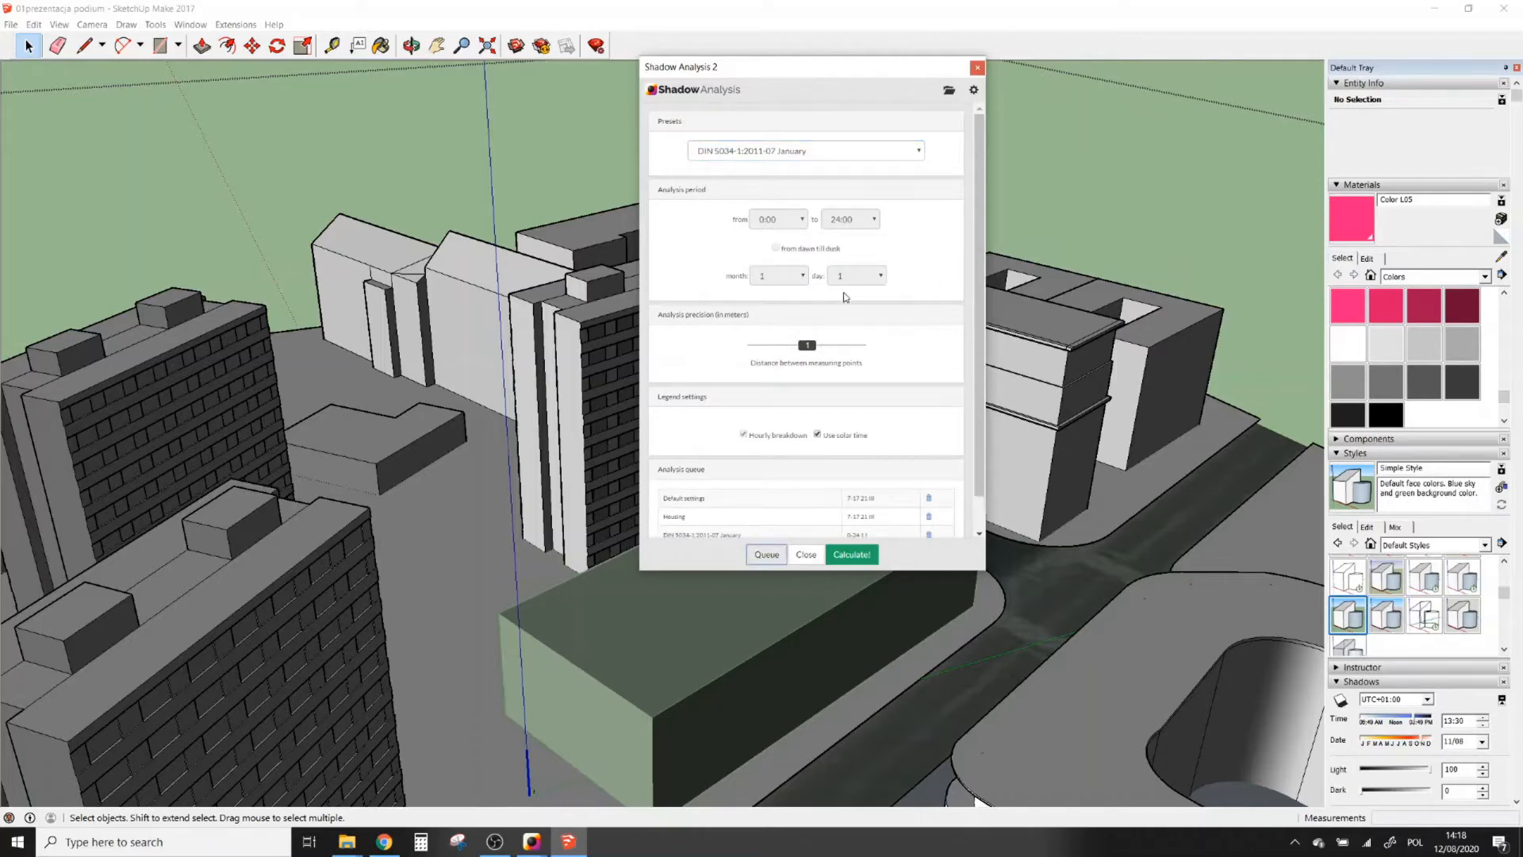
{"action": "mouse_move", "coordinate": [886, 332]}
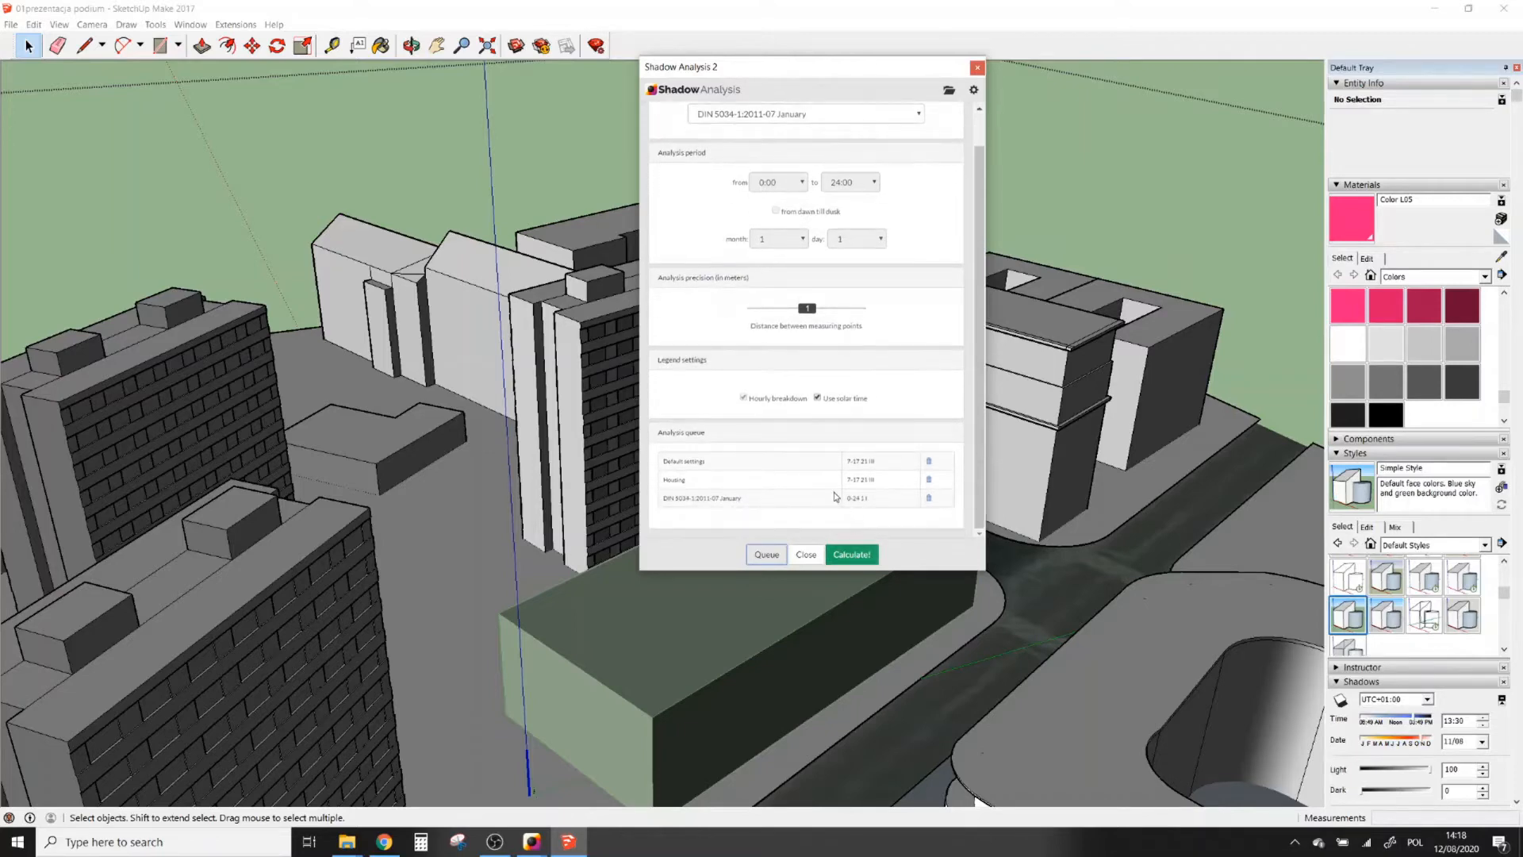
Step: Calculate the queued analyses, dismiss the report size popup and save the analysed 3D model
{"action": "left_click", "coordinate": [850, 554]}
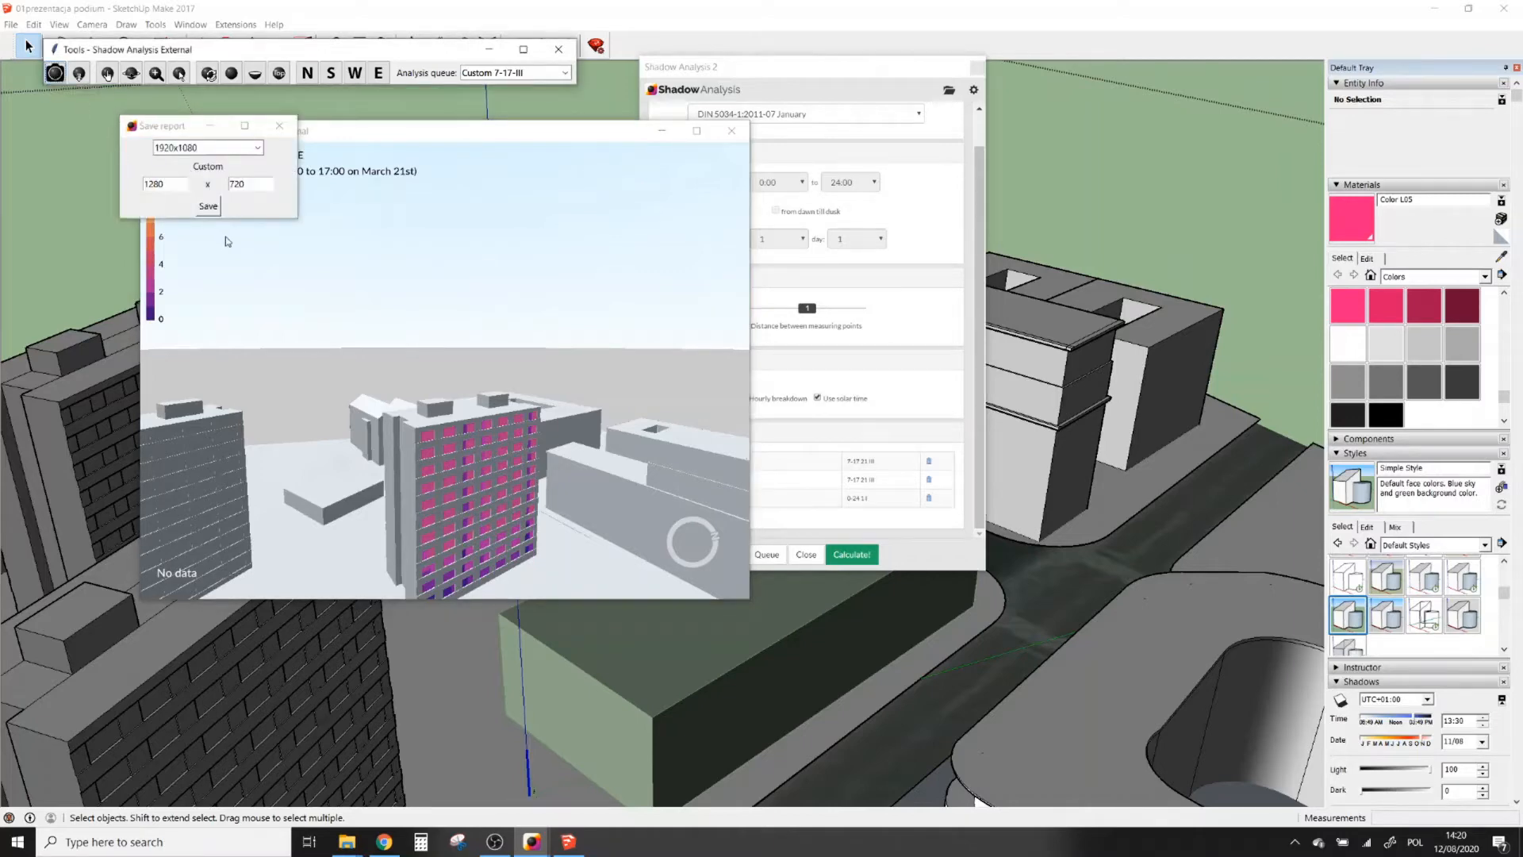
{"action": "left_click", "coordinate": [279, 123]}
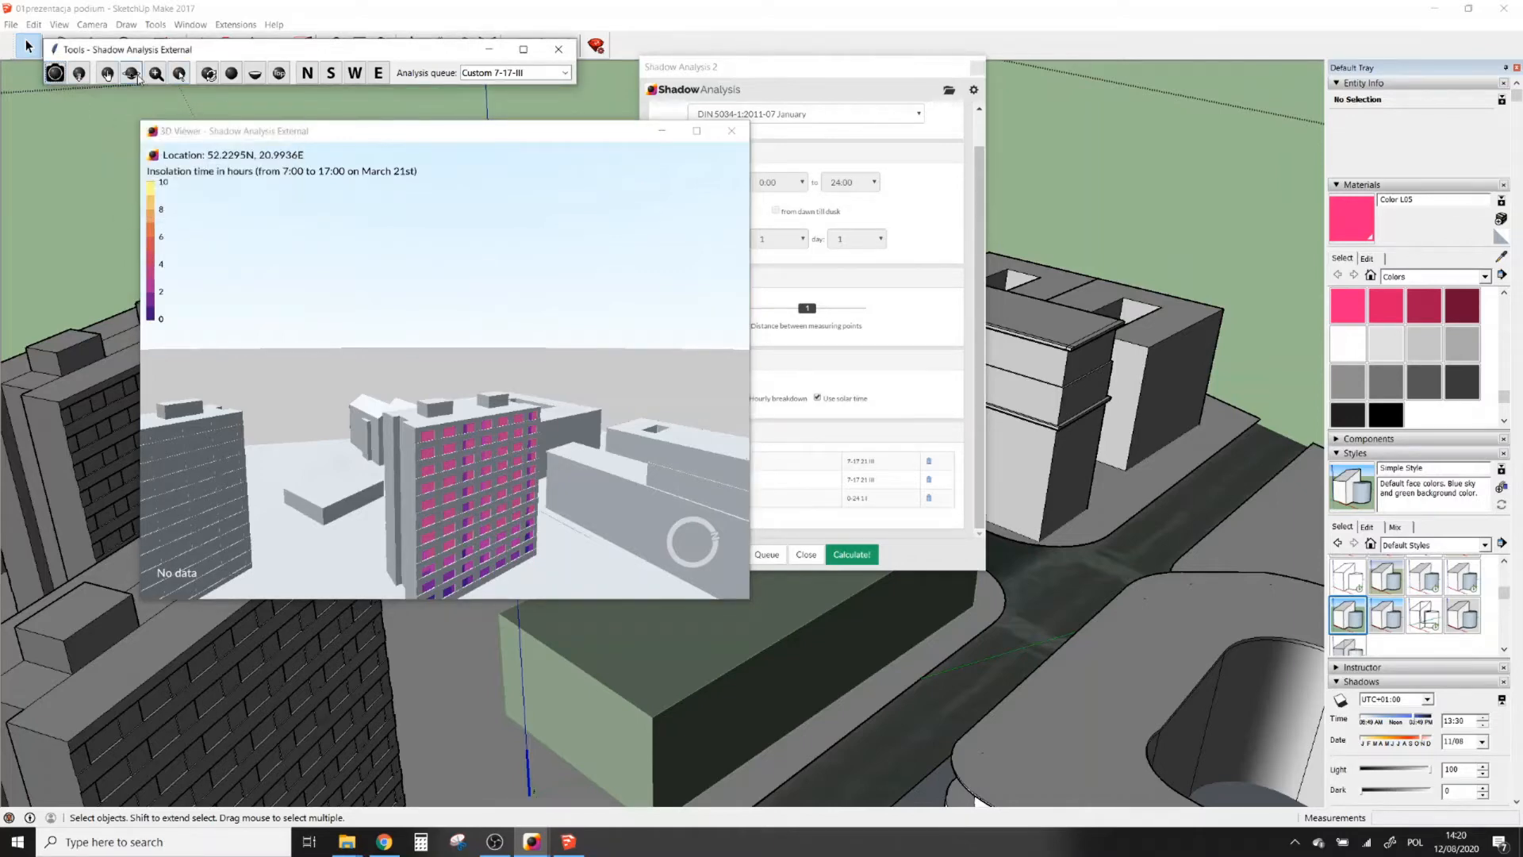
{"action": "mouse_move", "coordinate": [79, 73]}
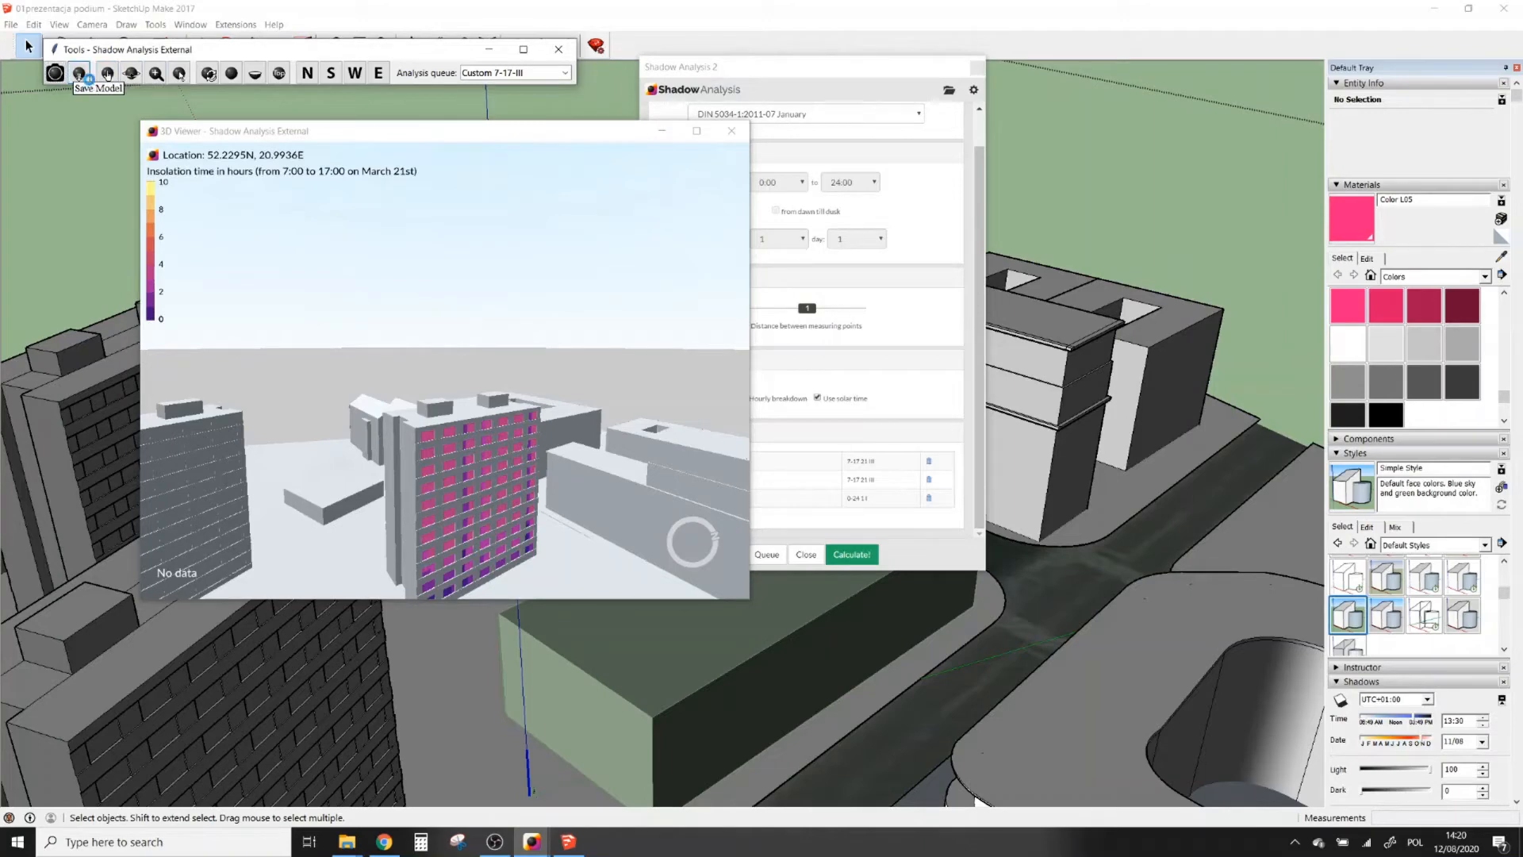
{"action": "left_click", "coordinate": [79, 73]}
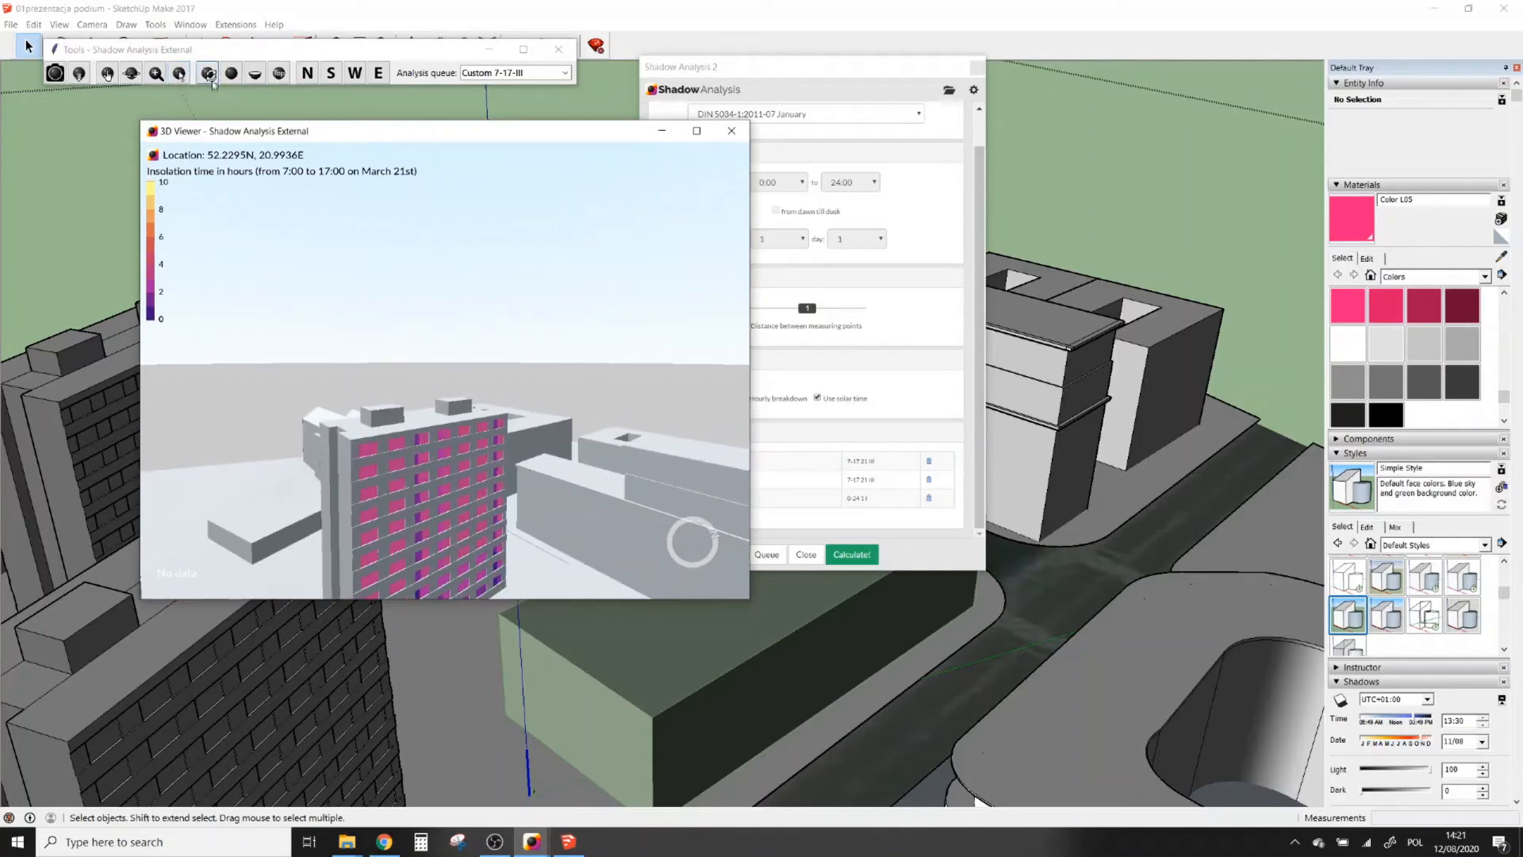
Step: View the insolation results from north, west and reset camera angles, then close the 3D viewer
{"action": "left_click", "coordinate": [206, 73]}
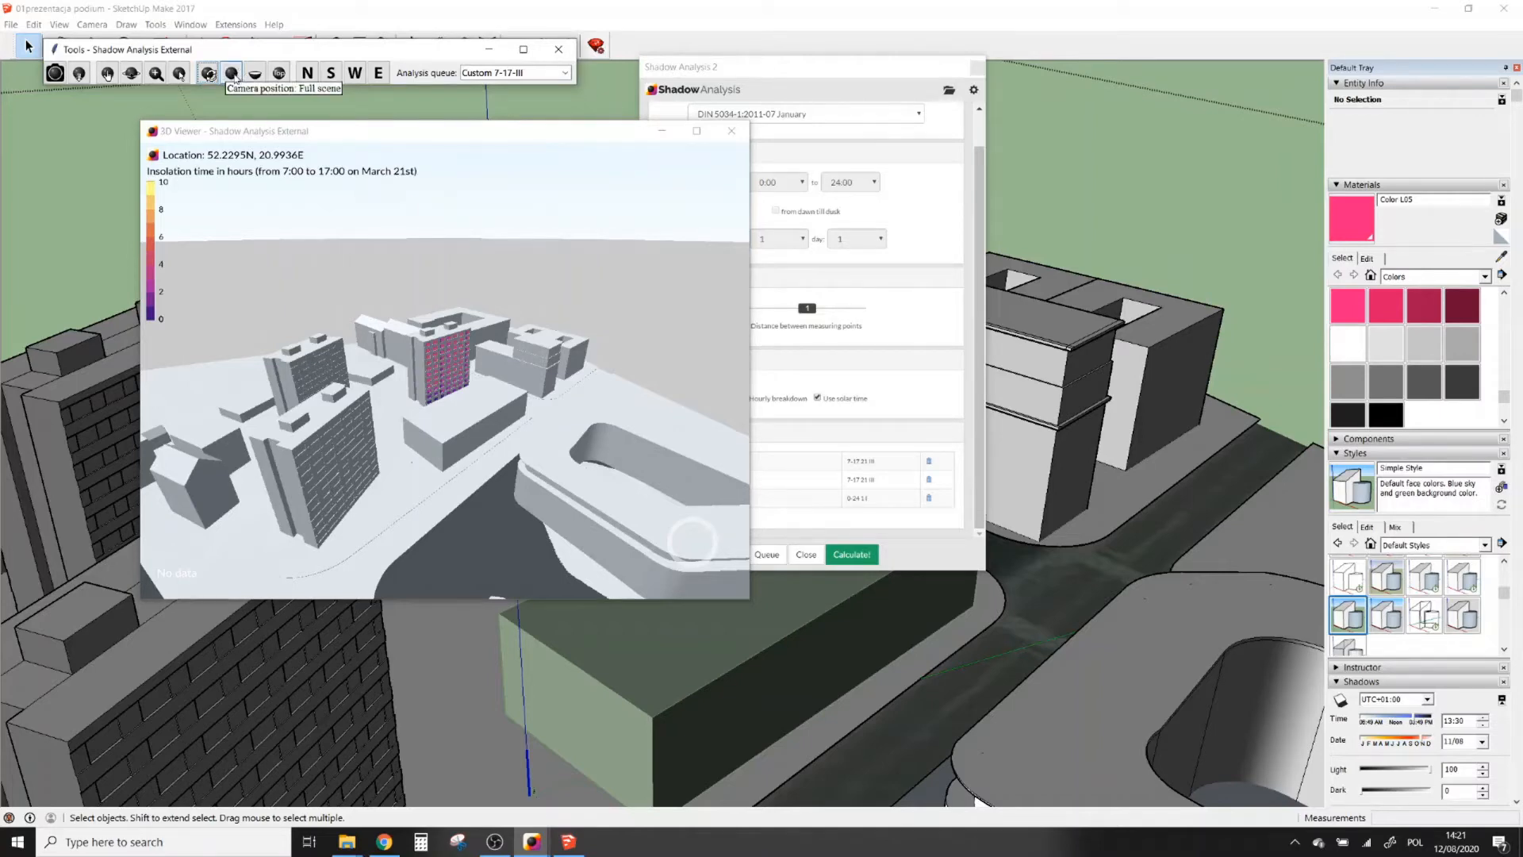
{"action": "left_click", "coordinate": [231, 73]}
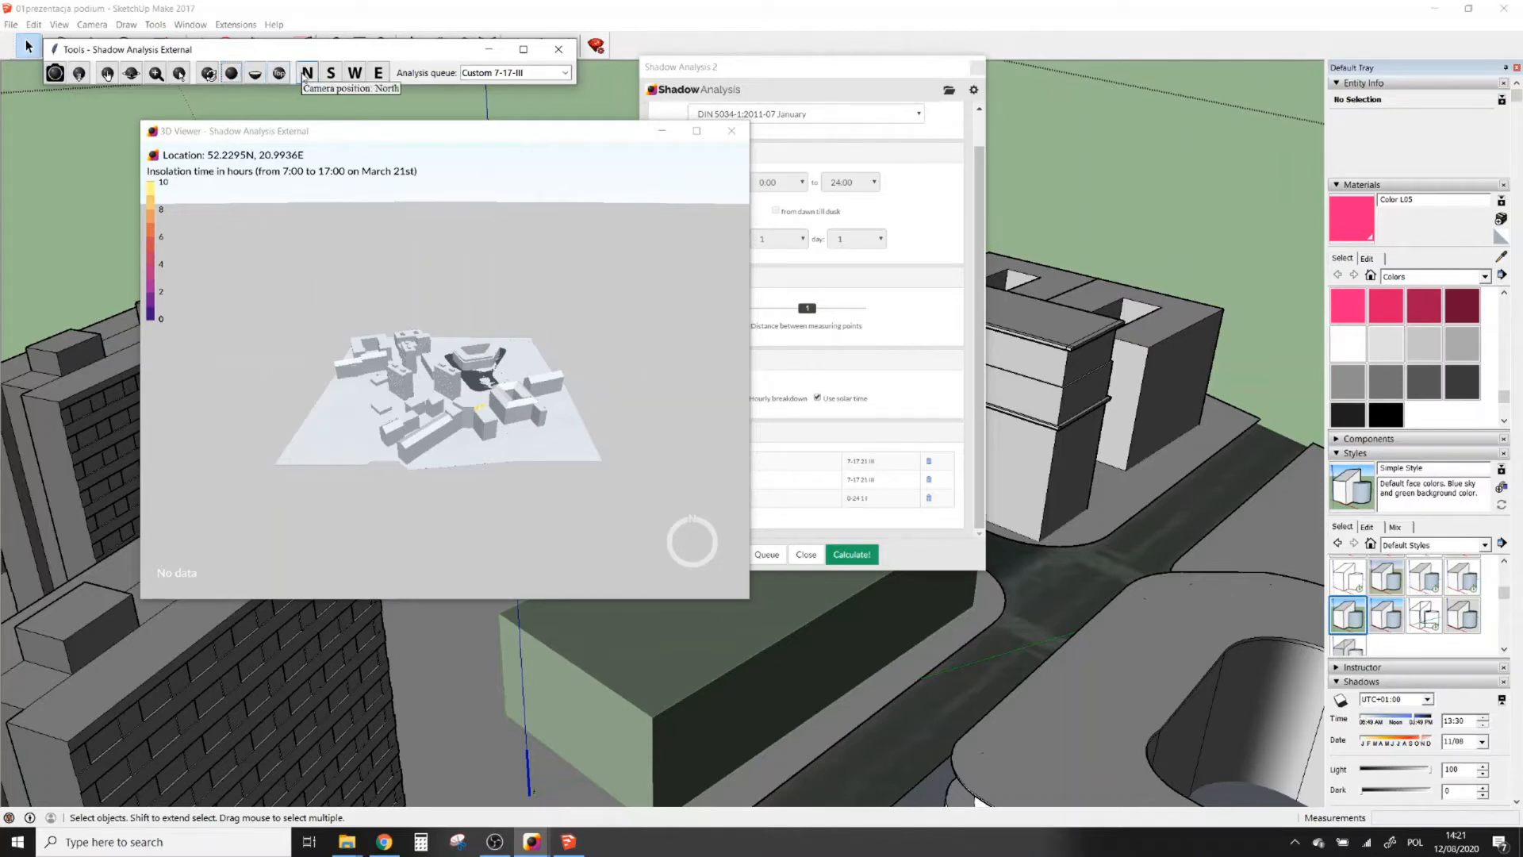
{"action": "left_click", "coordinate": [354, 73]}
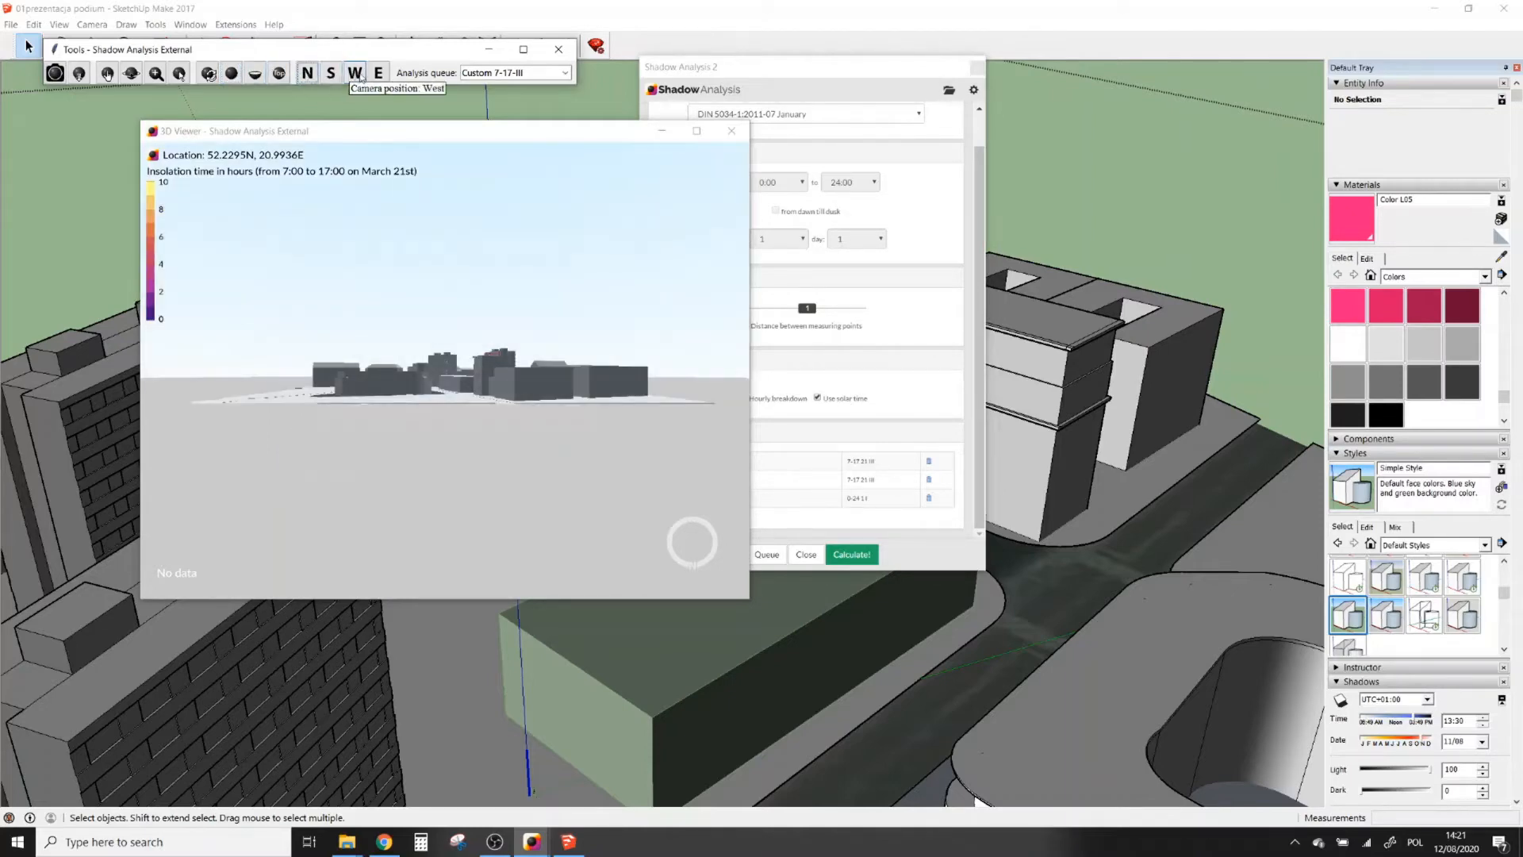
{"action": "left_click", "coordinate": [206, 73]}
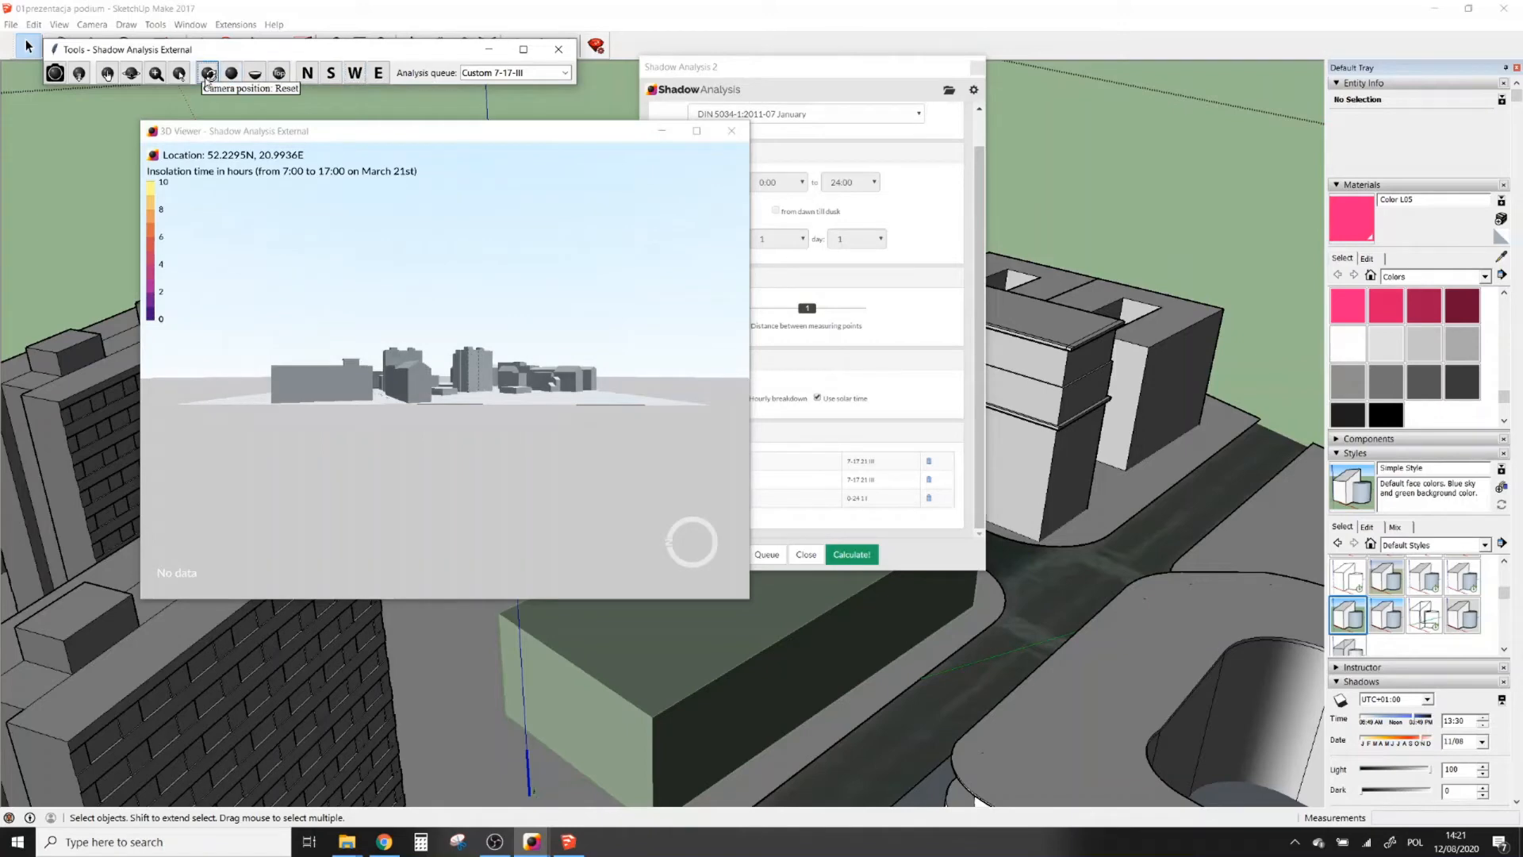
{"action": "left_click", "coordinate": [206, 73]}
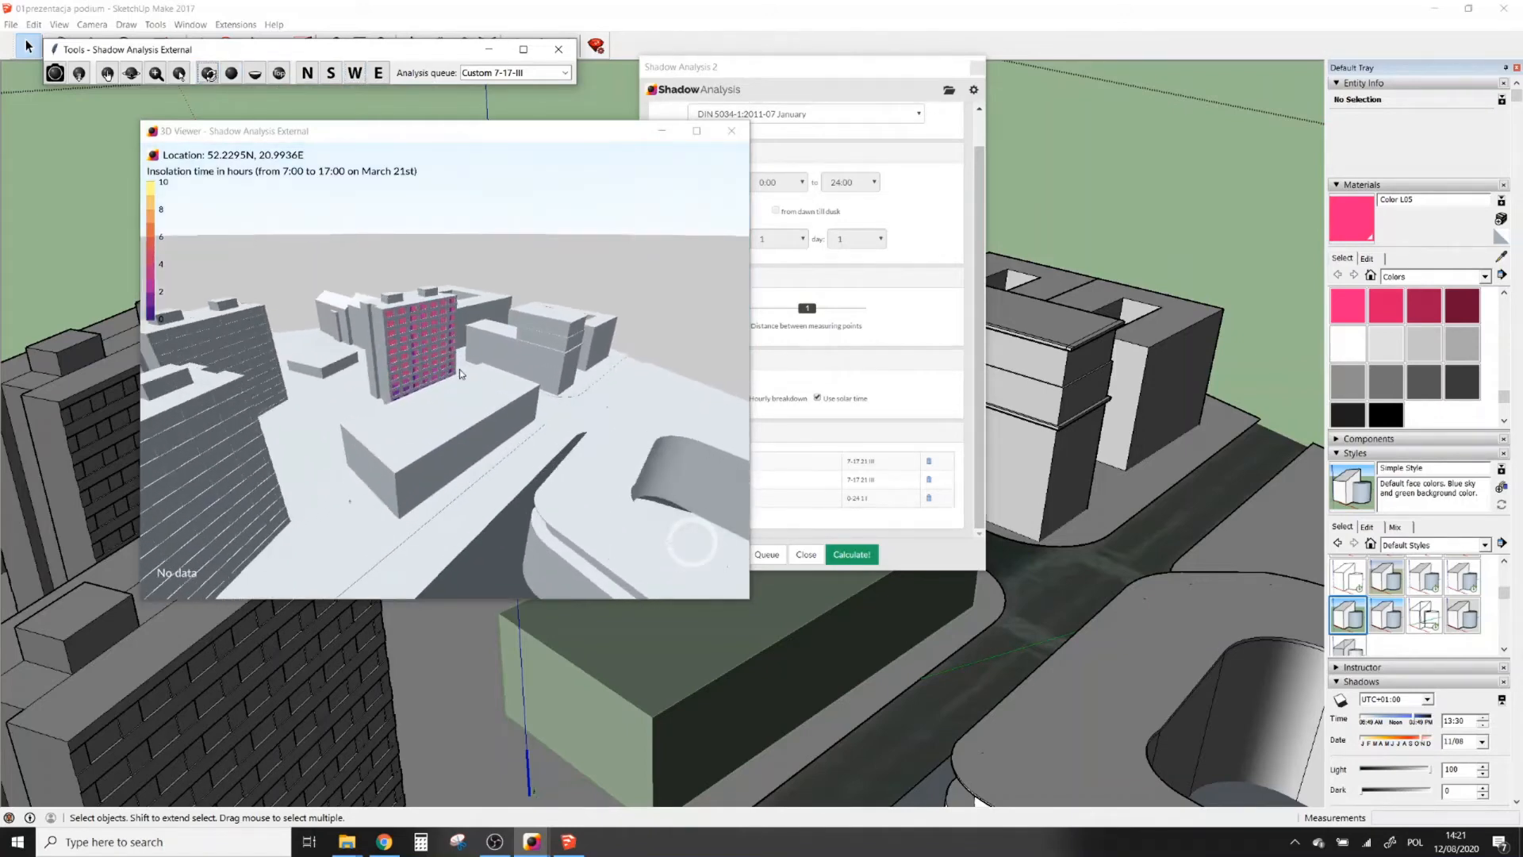
{"action": "left_click_drag", "start_coordinate": [462, 375], "coordinate": [384, 344]}
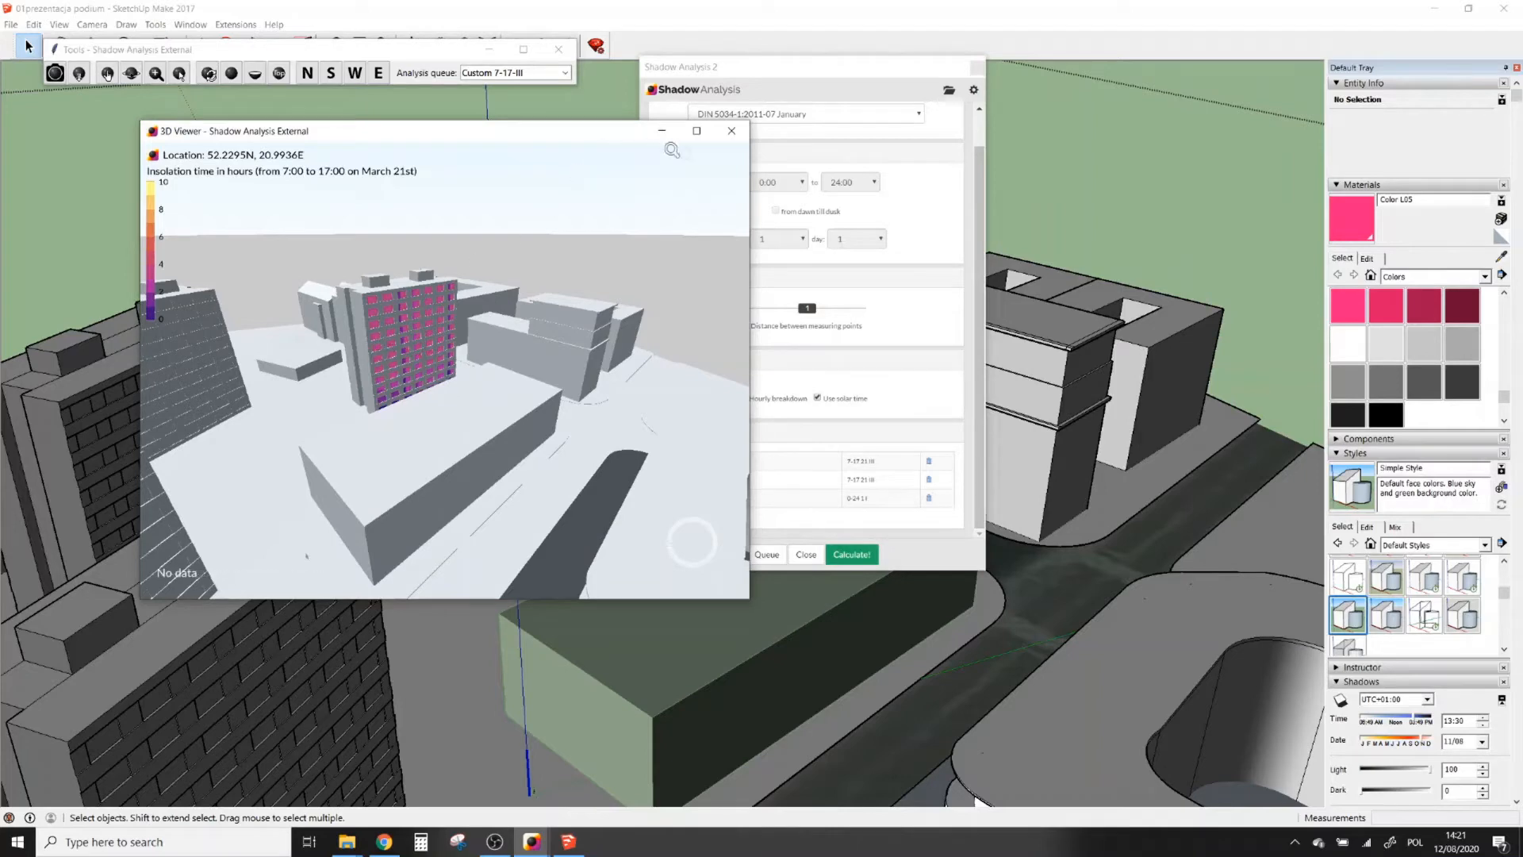
{"action": "mouse_move", "coordinate": [730, 131]}
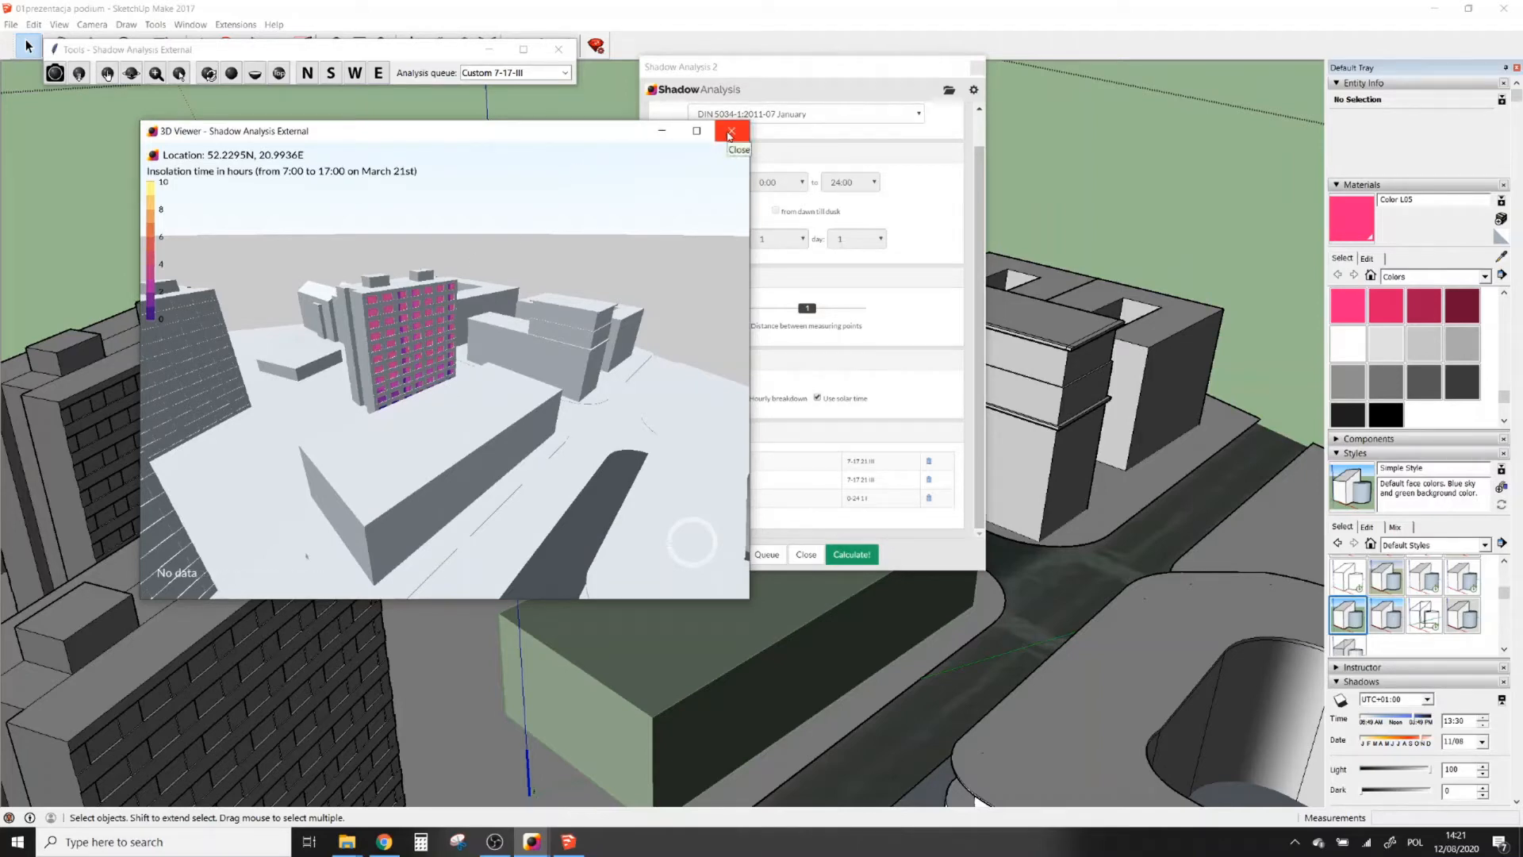
{"action": "left_click", "coordinate": [730, 132]}
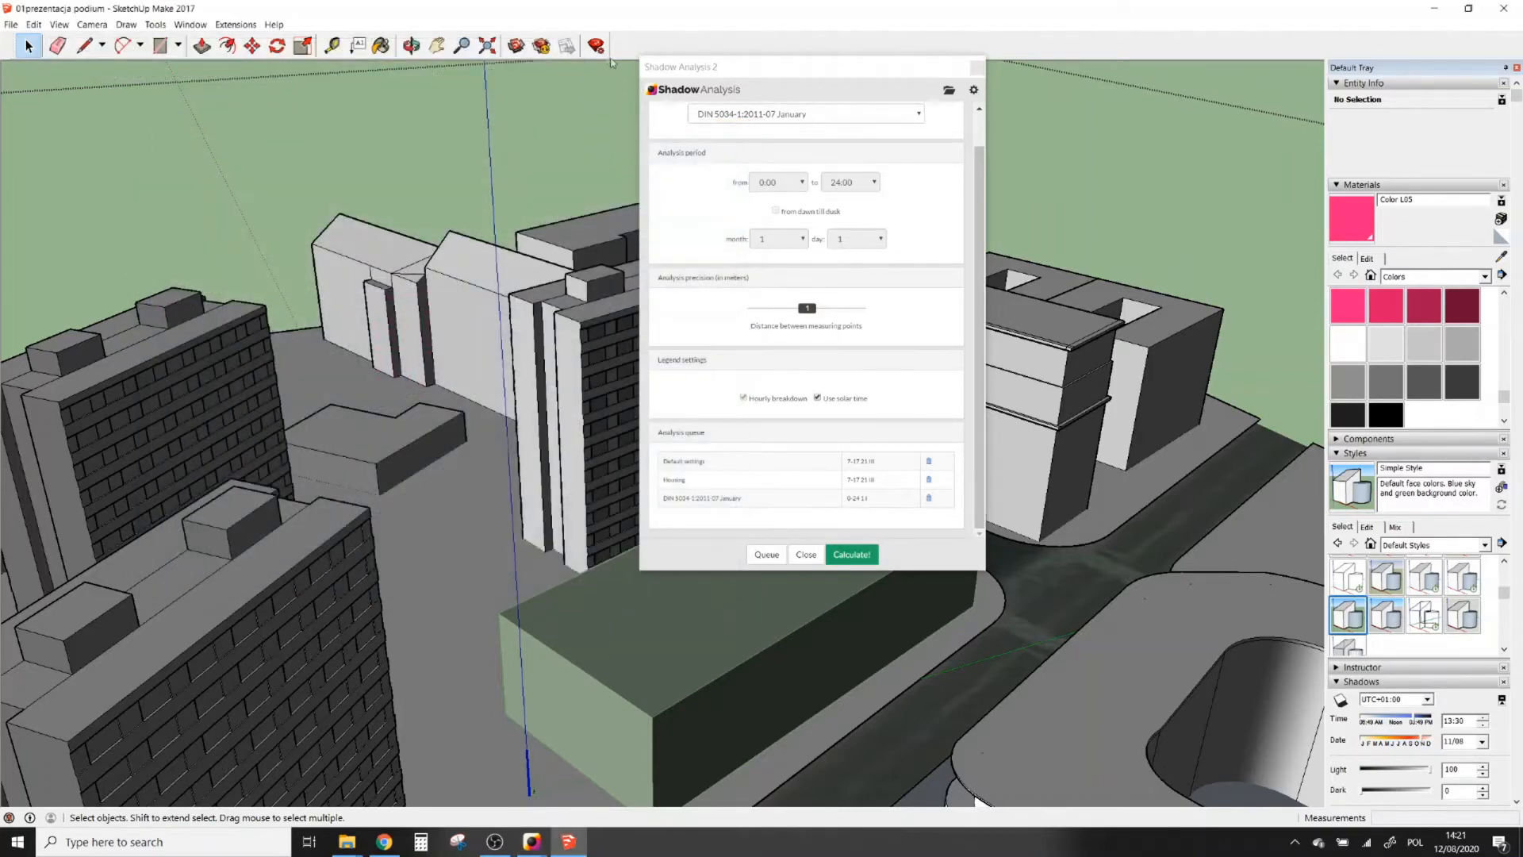
{"action": "mouse_move", "coordinate": [595, 46]}
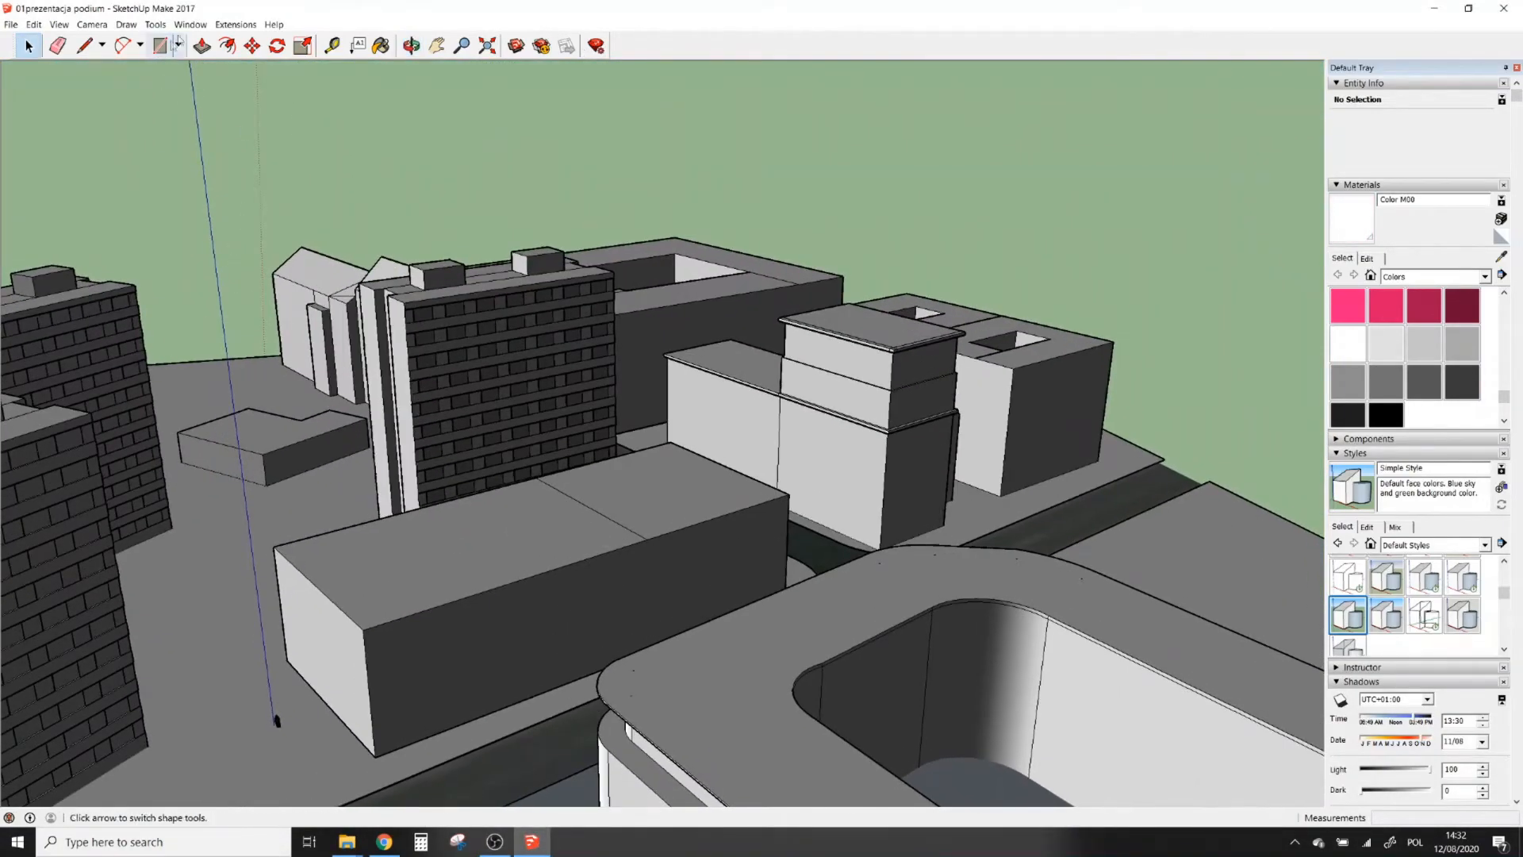
Step: Check the Model Info geo-location page shows Warsaw, Poland, then close Model Info
{"action": "left_click", "coordinate": [189, 23]}
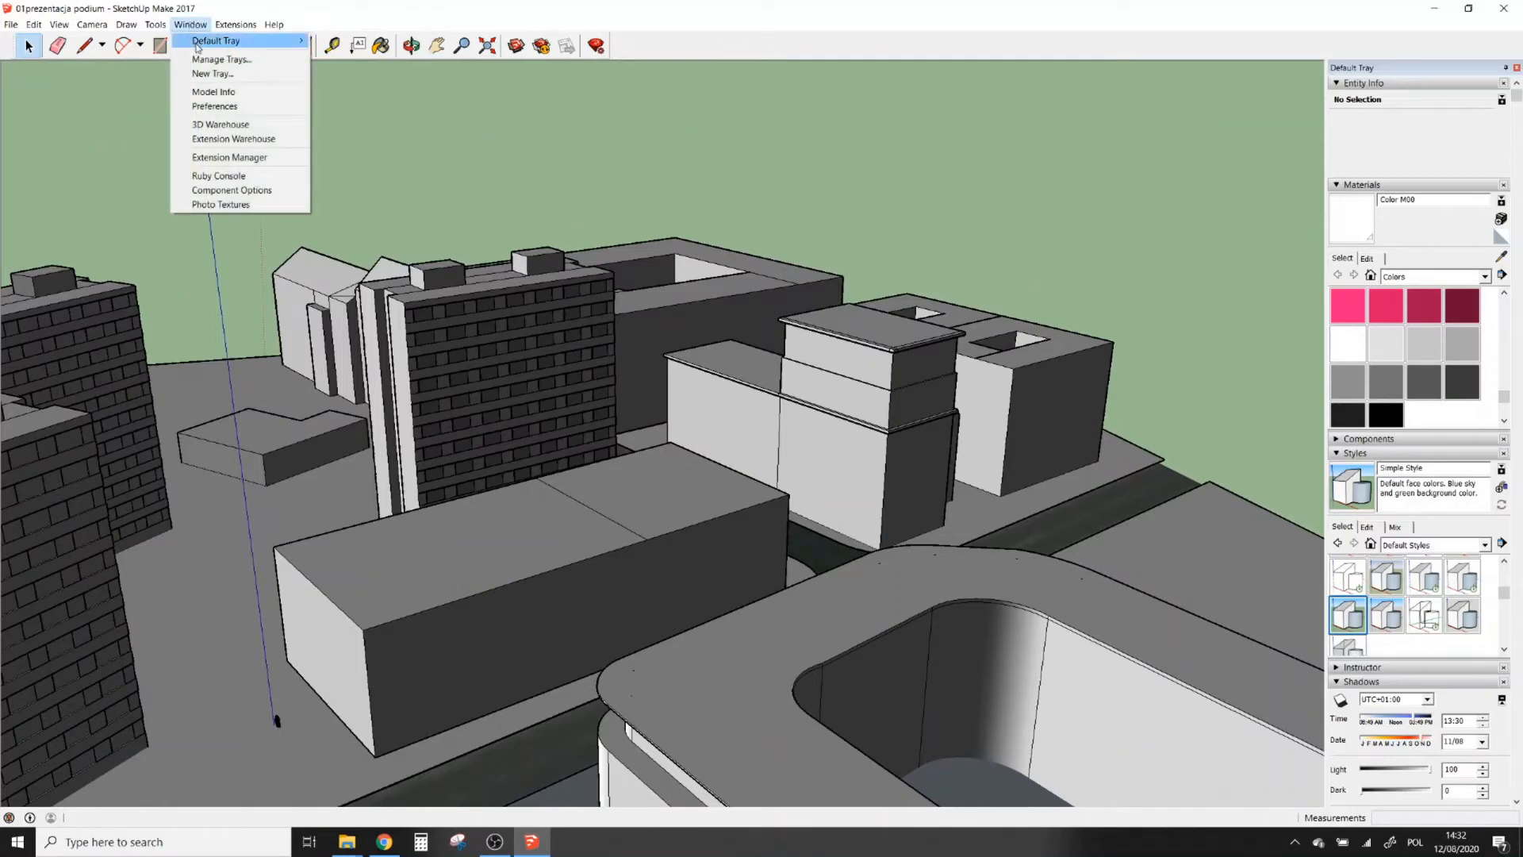
{"action": "left_click", "coordinate": [213, 92]}
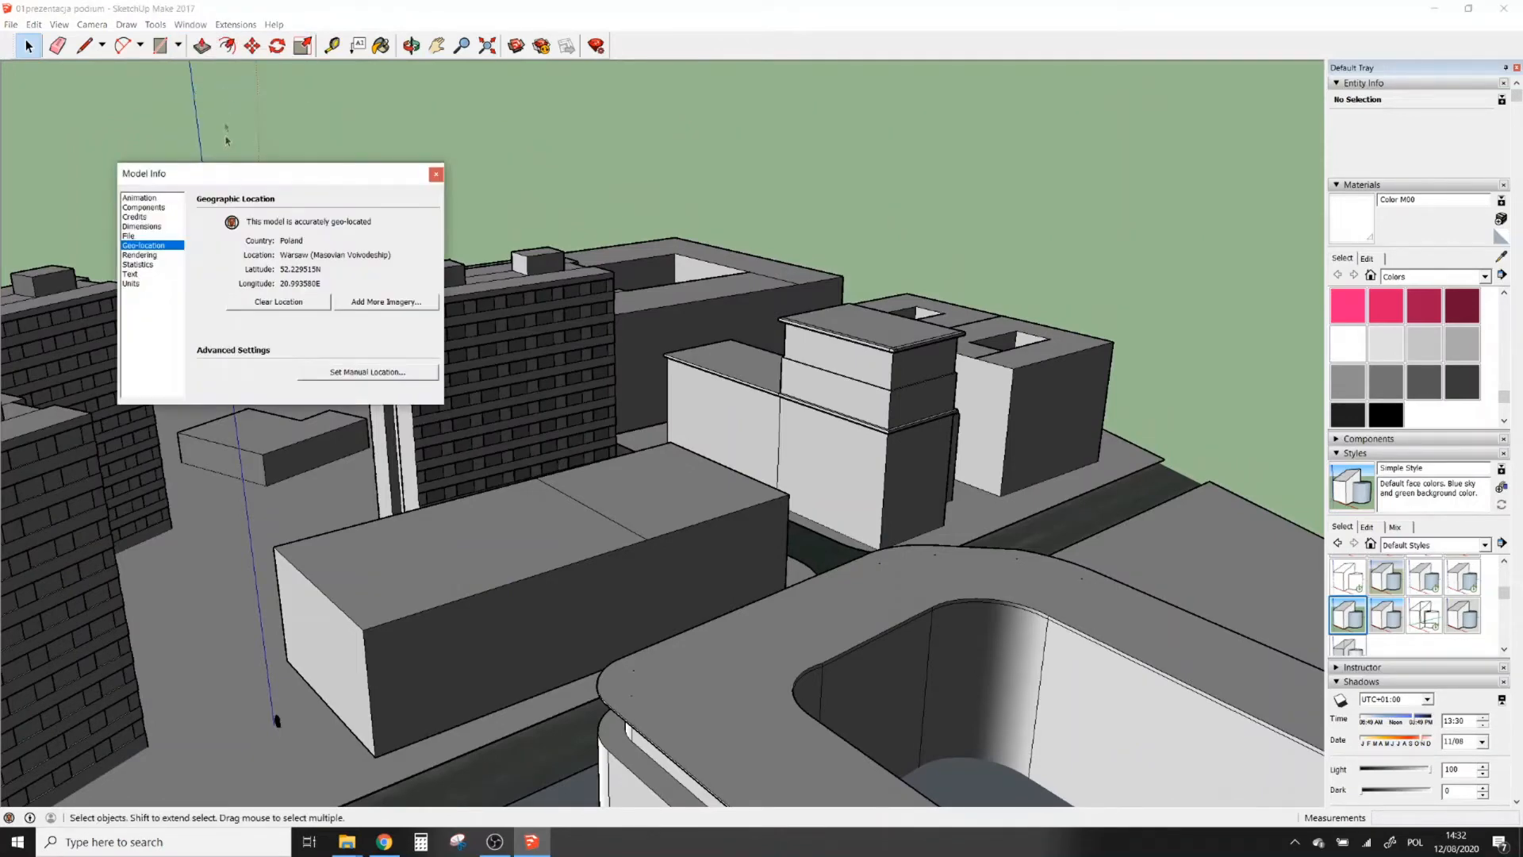
{"action": "mouse_move", "coordinate": [303, 251]}
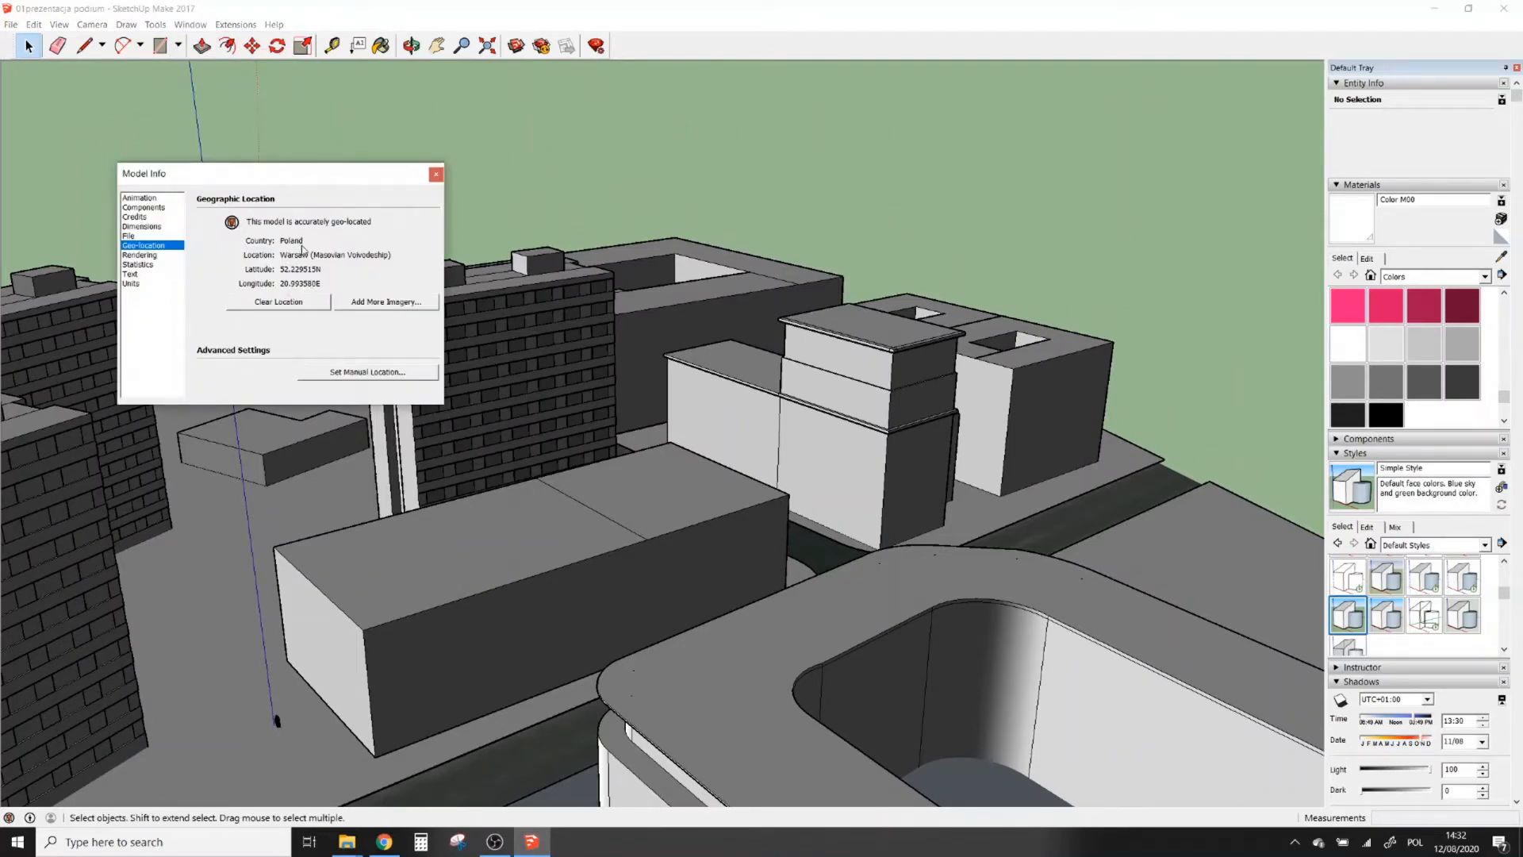
{"action": "left_click", "coordinate": [435, 175]}
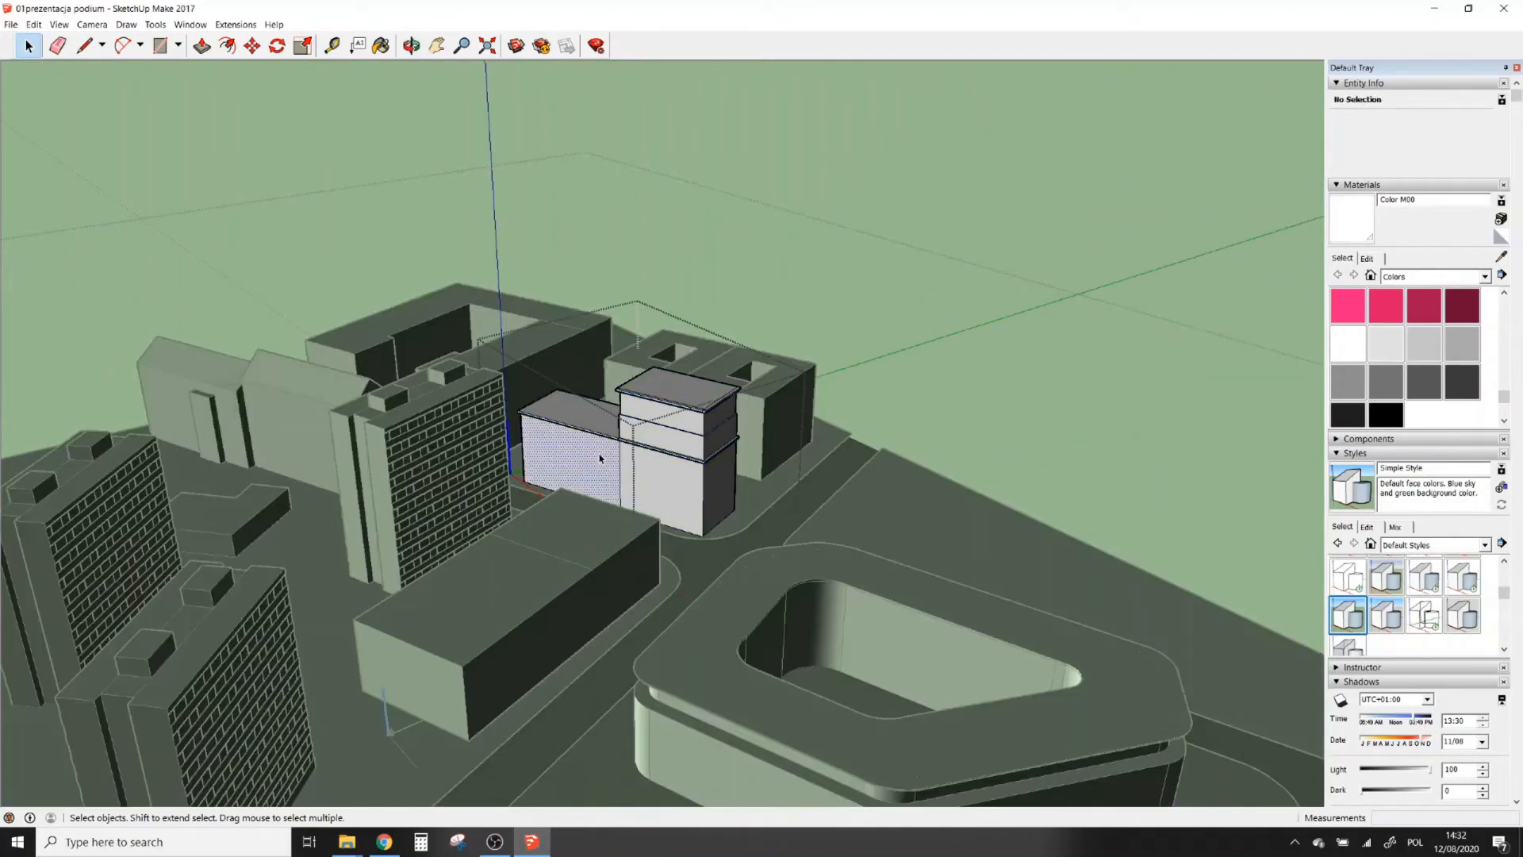
Step: Inspect the building's lower wing wall face via its context menu and clear the selection
{"action": "right_click", "coordinate": [600, 459]}
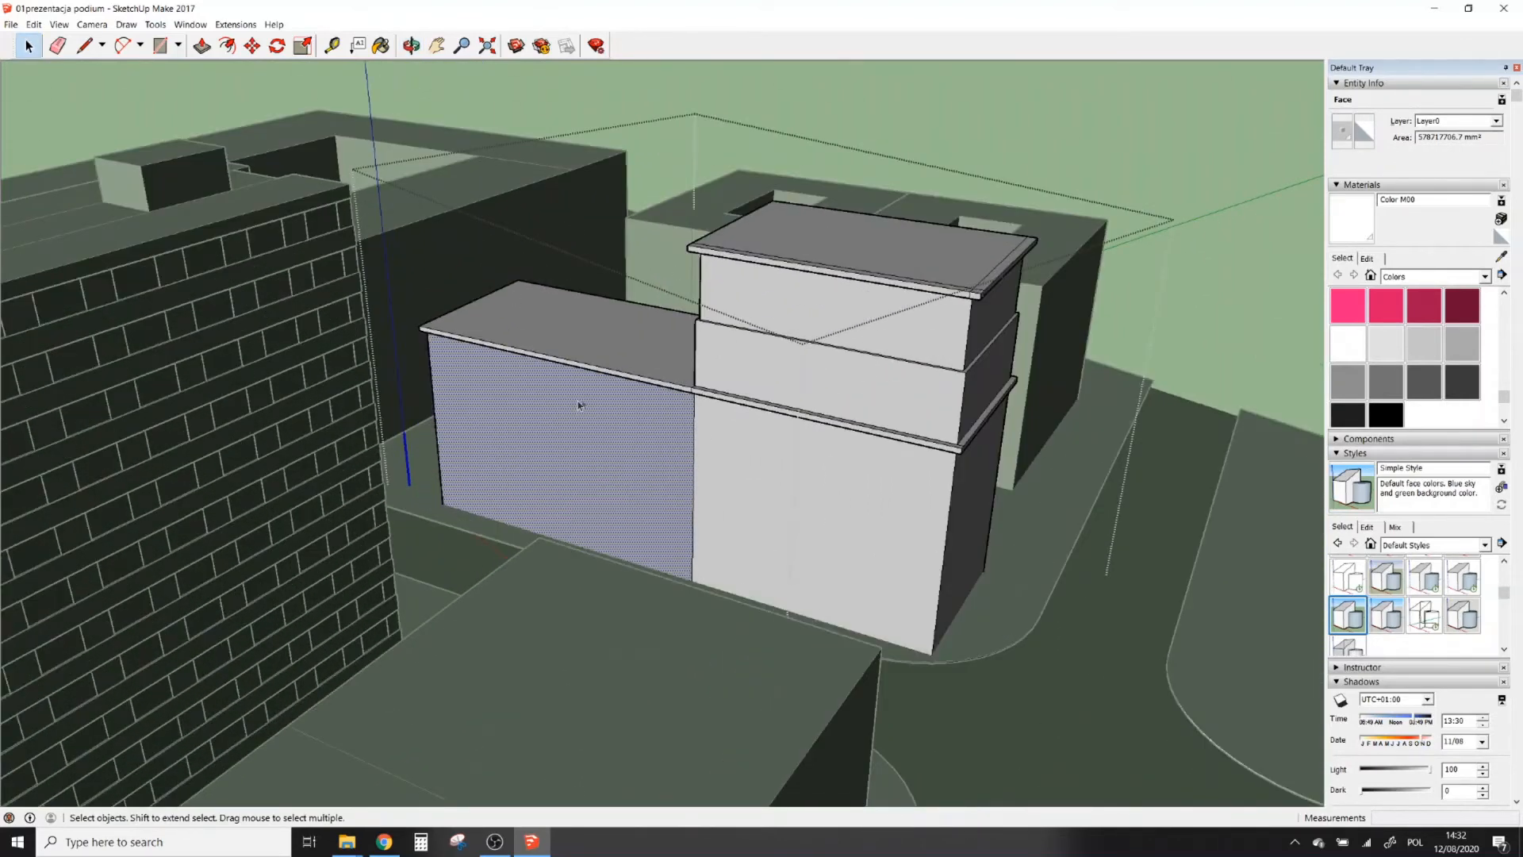
{"action": "left_click", "coordinate": [383, 46]}
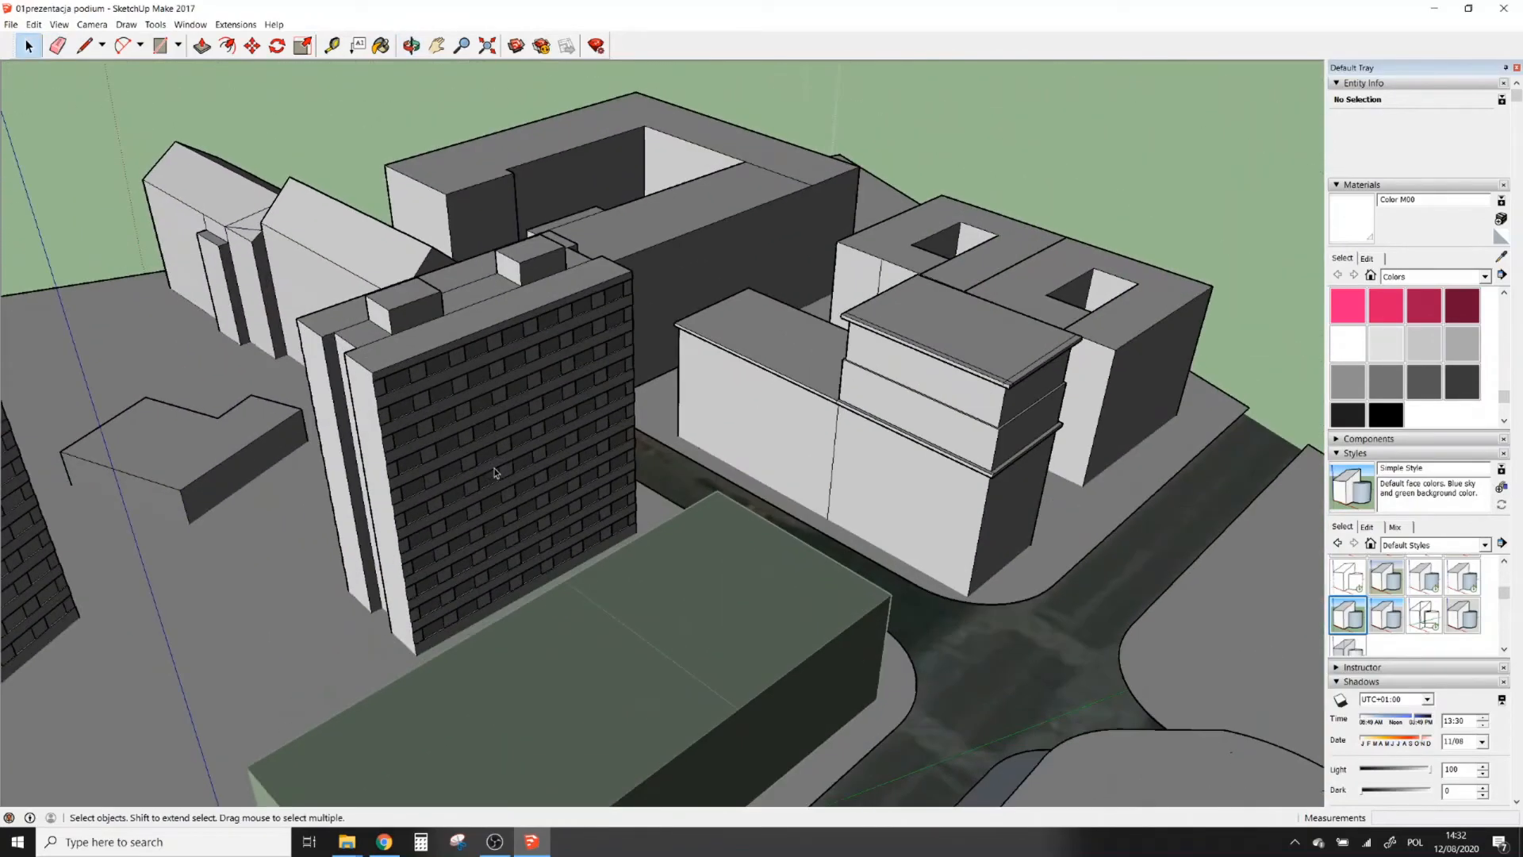
{"action": "mouse_move", "coordinate": [235, 24]}
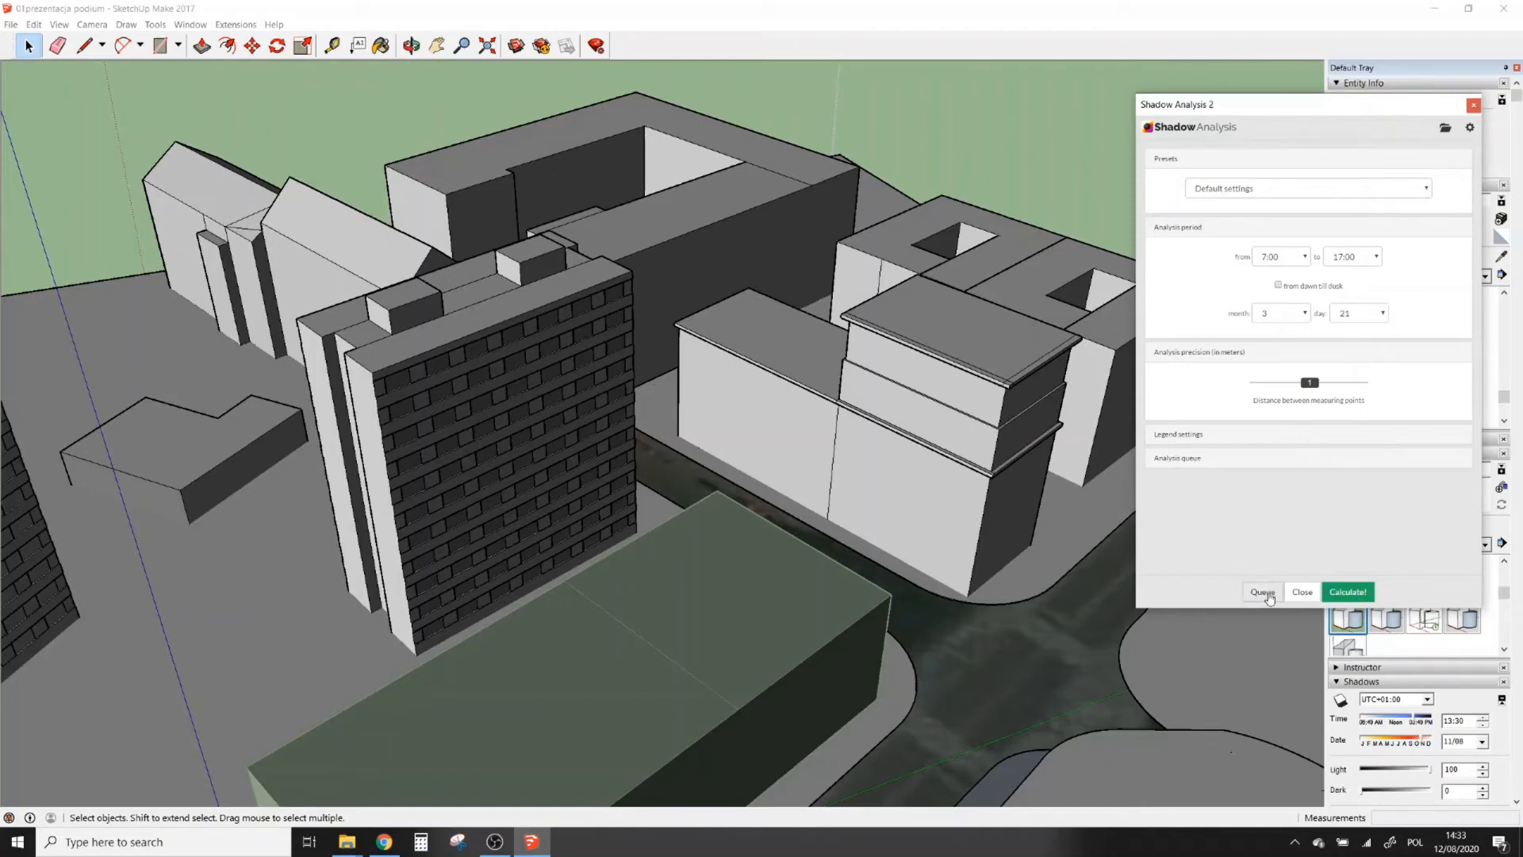
Step: Add the Housing preset analysis to the queue alongside Default settings
{"action": "left_click", "coordinate": [1307, 187]}
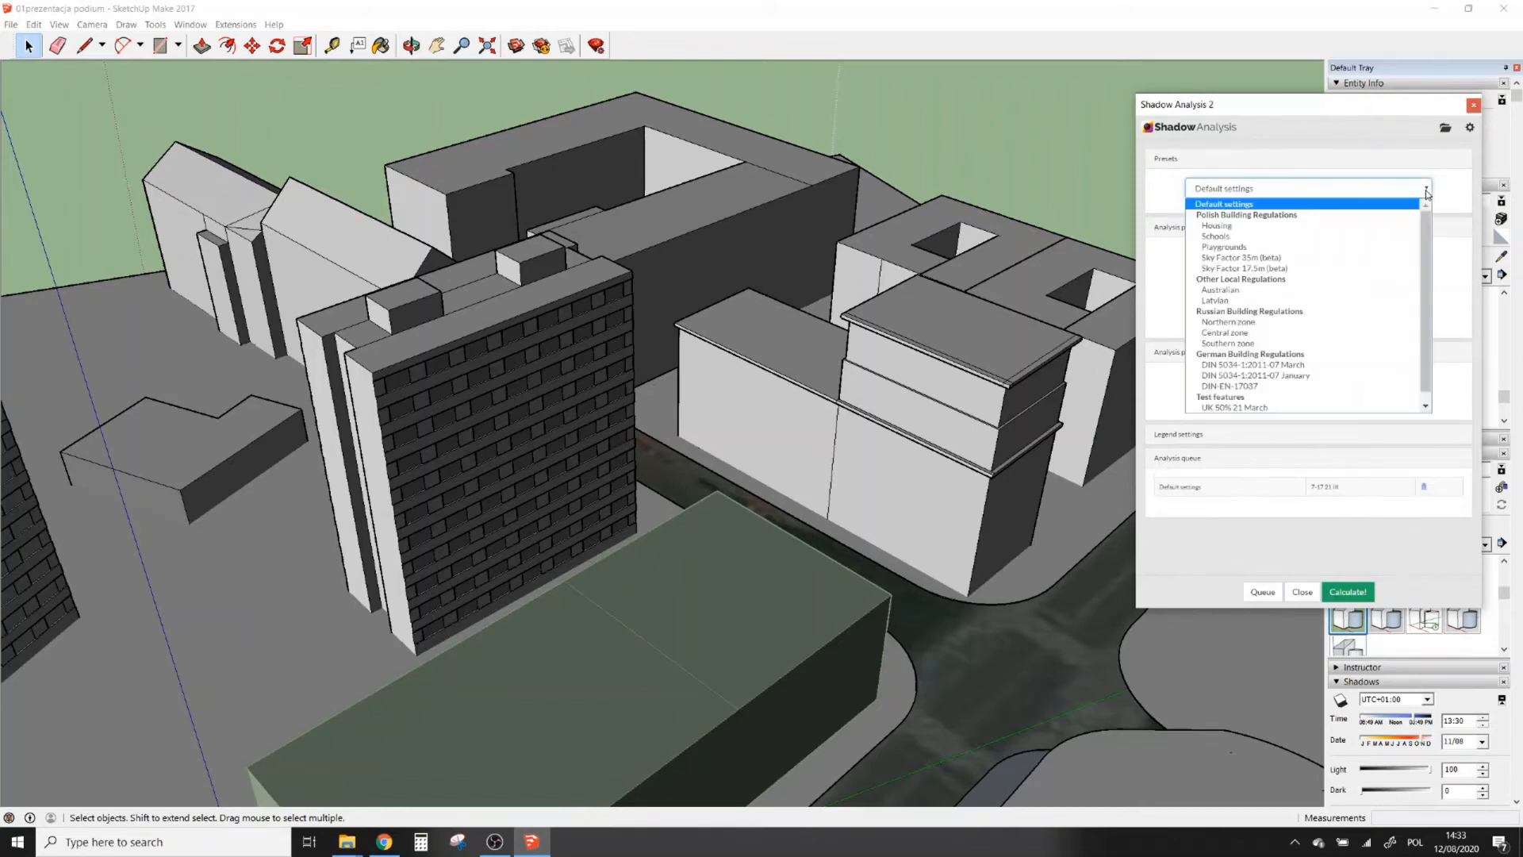
{"action": "left_click", "coordinate": [1217, 225]}
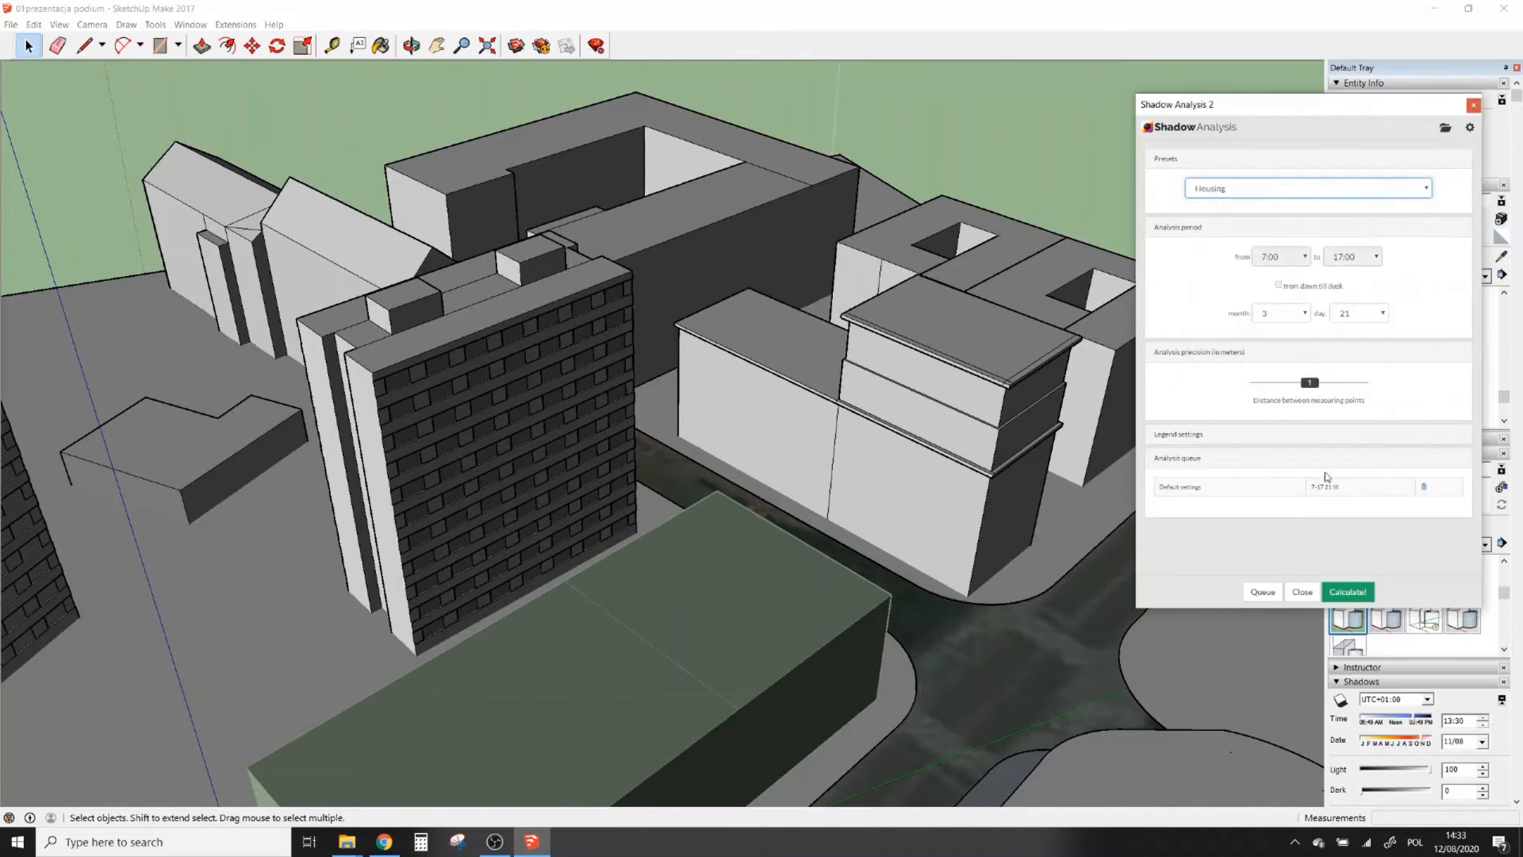
{"action": "left_click", "coordinate": [1262, 591]}
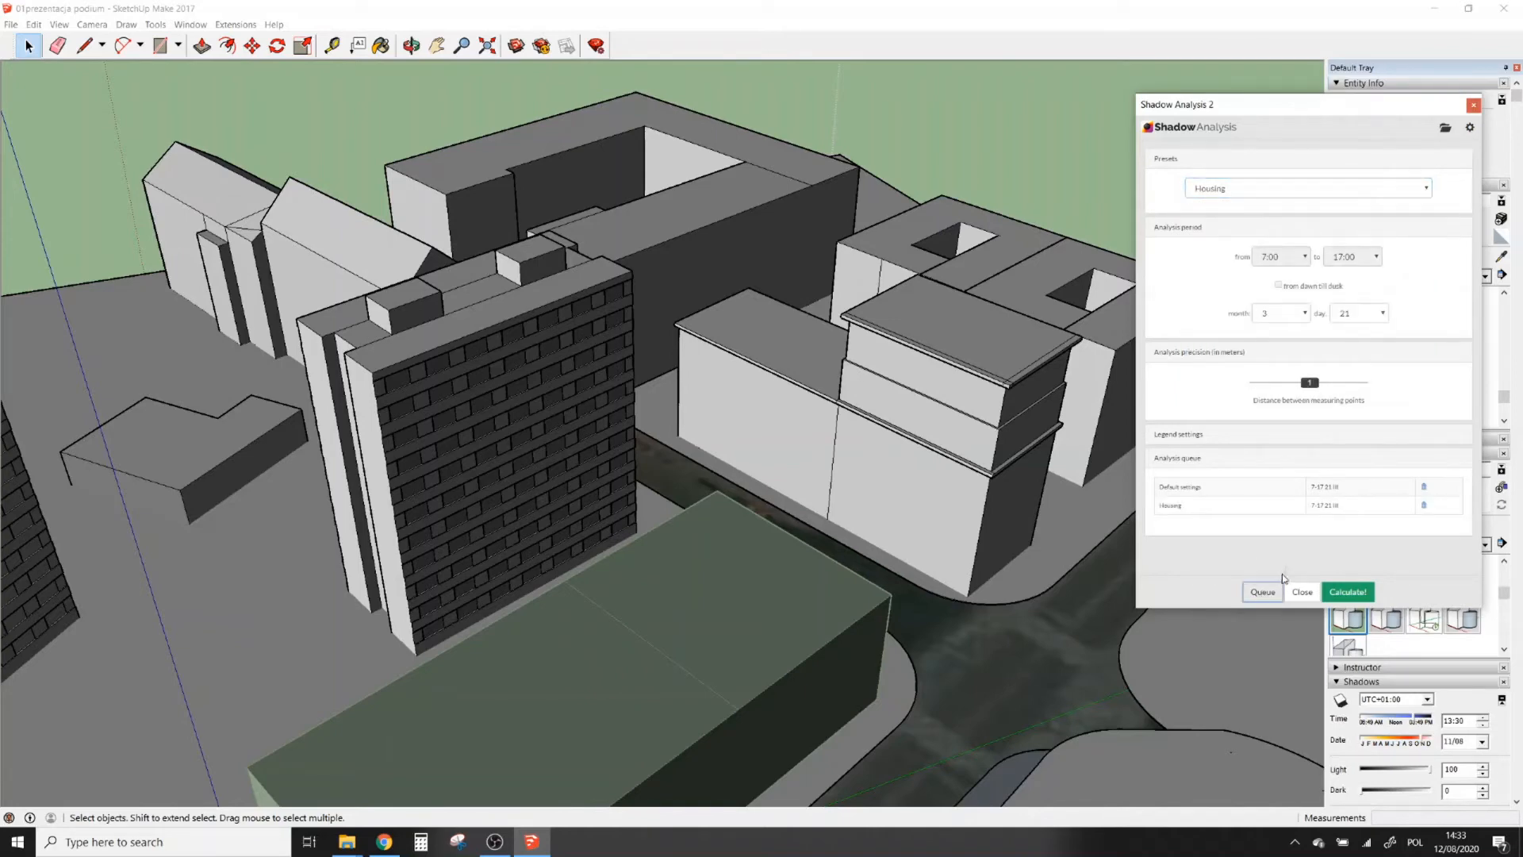
Step: Start calculating the queued Default and Housing analyses with Calculate!
{"action": "left_click", "coordinate": [1347, 592]}
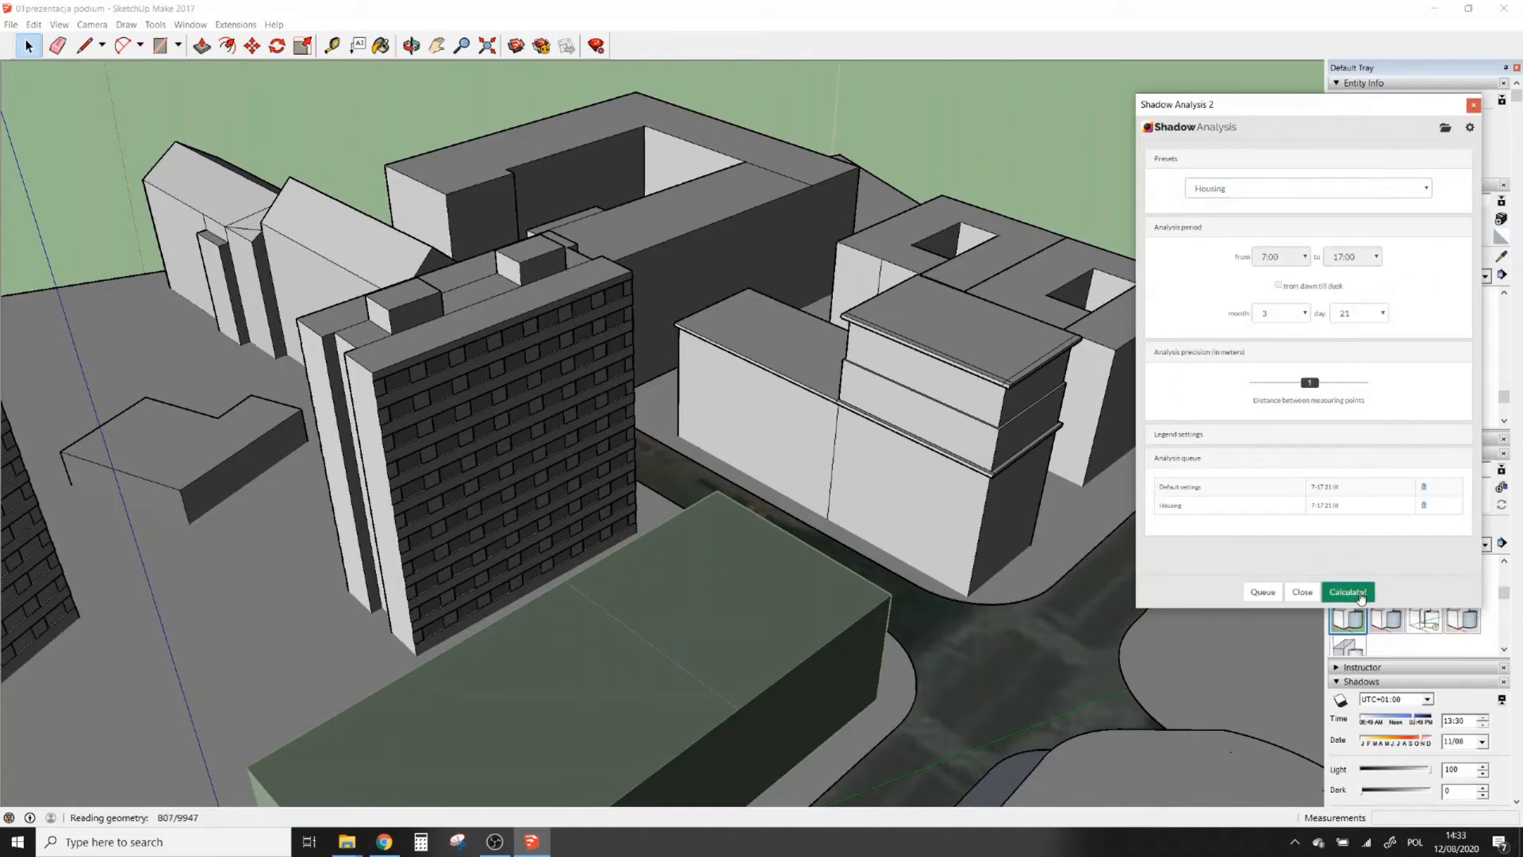
{"action": "left_click", "coordinate": [1347, 592]}
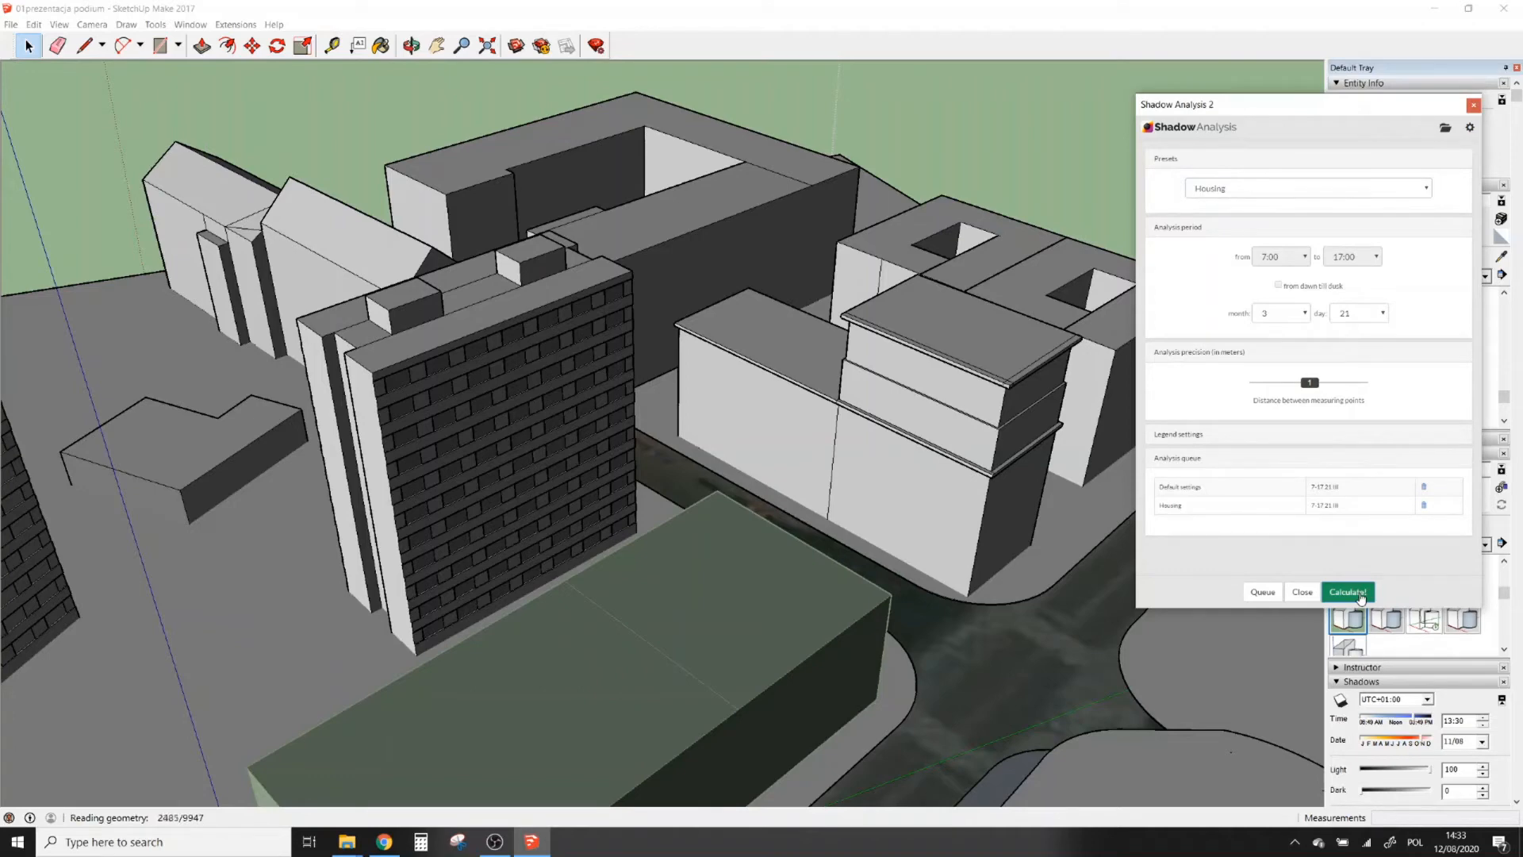
{"action": "left_click", "coordinate": [1347, 592]}
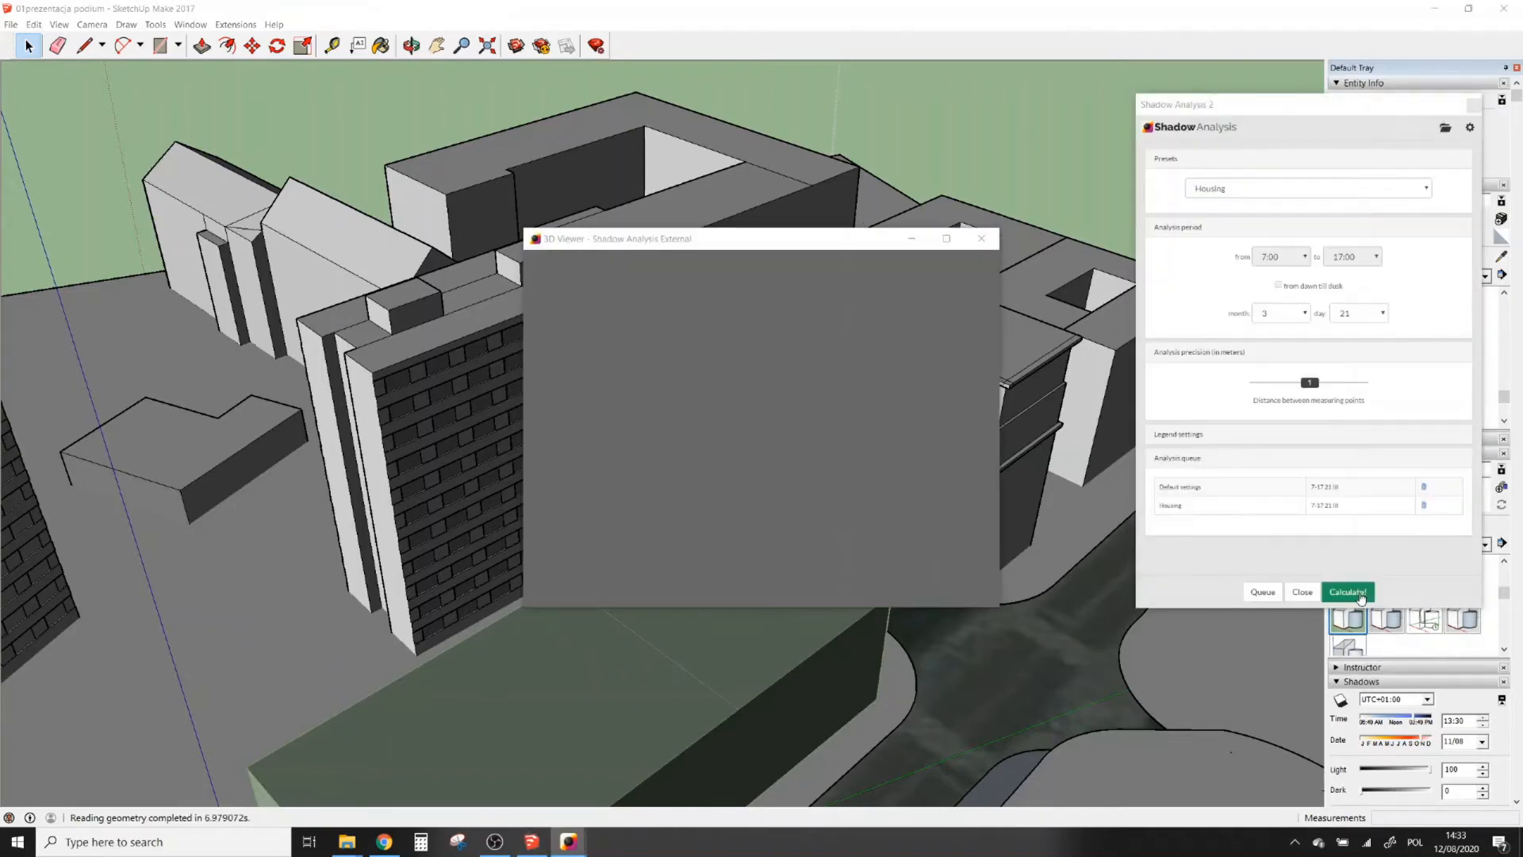
{"action": "left_click", "coordinate": [1347, 592]}
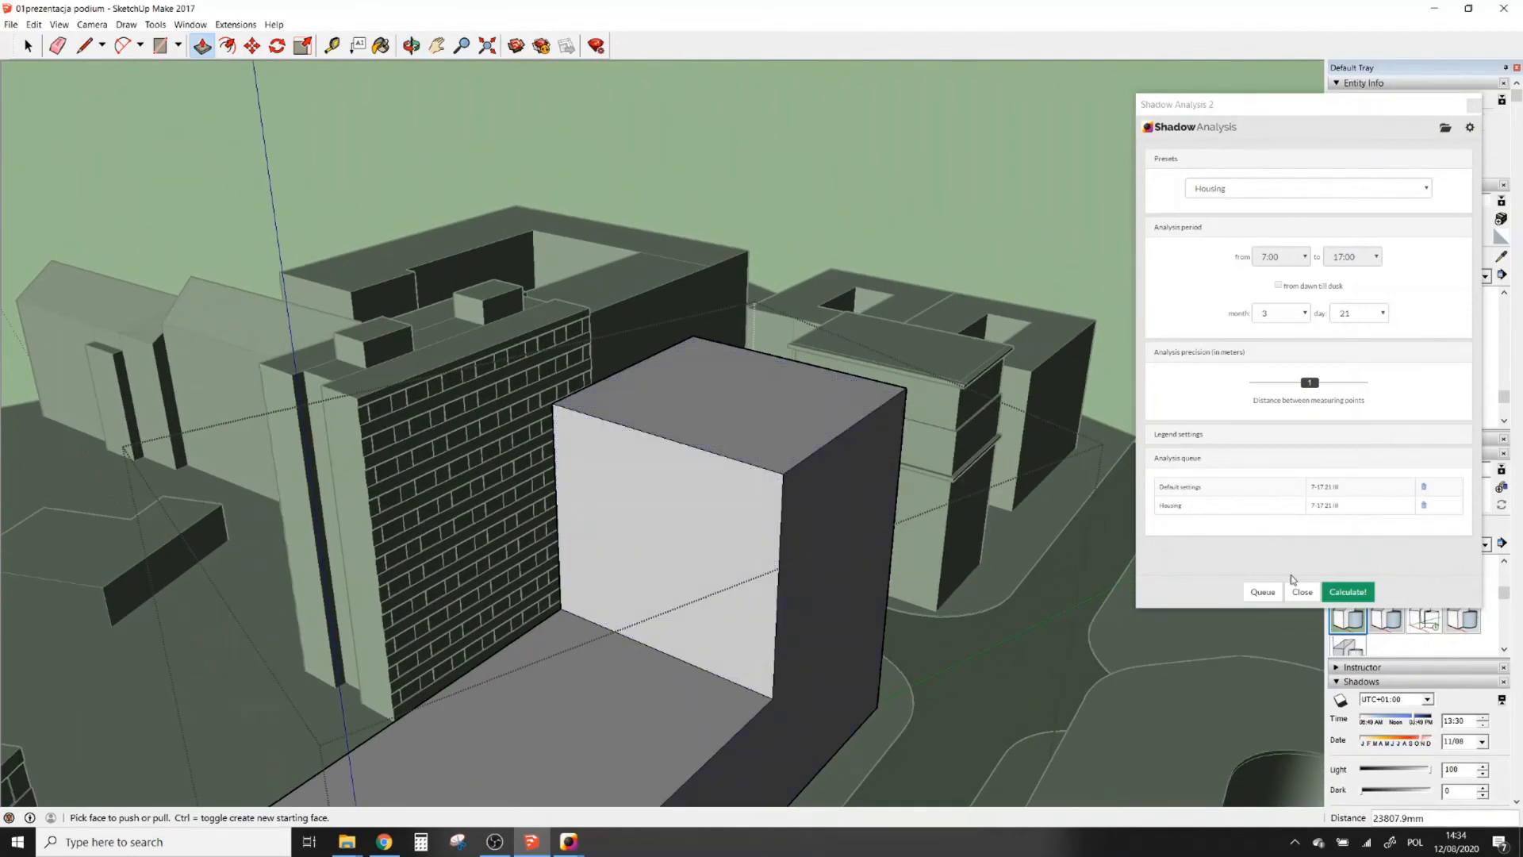
Step: Recalculate the queued analyses for the design including the tall added tower block
{"action": "left_click", "coordinate": [1347, 592]}
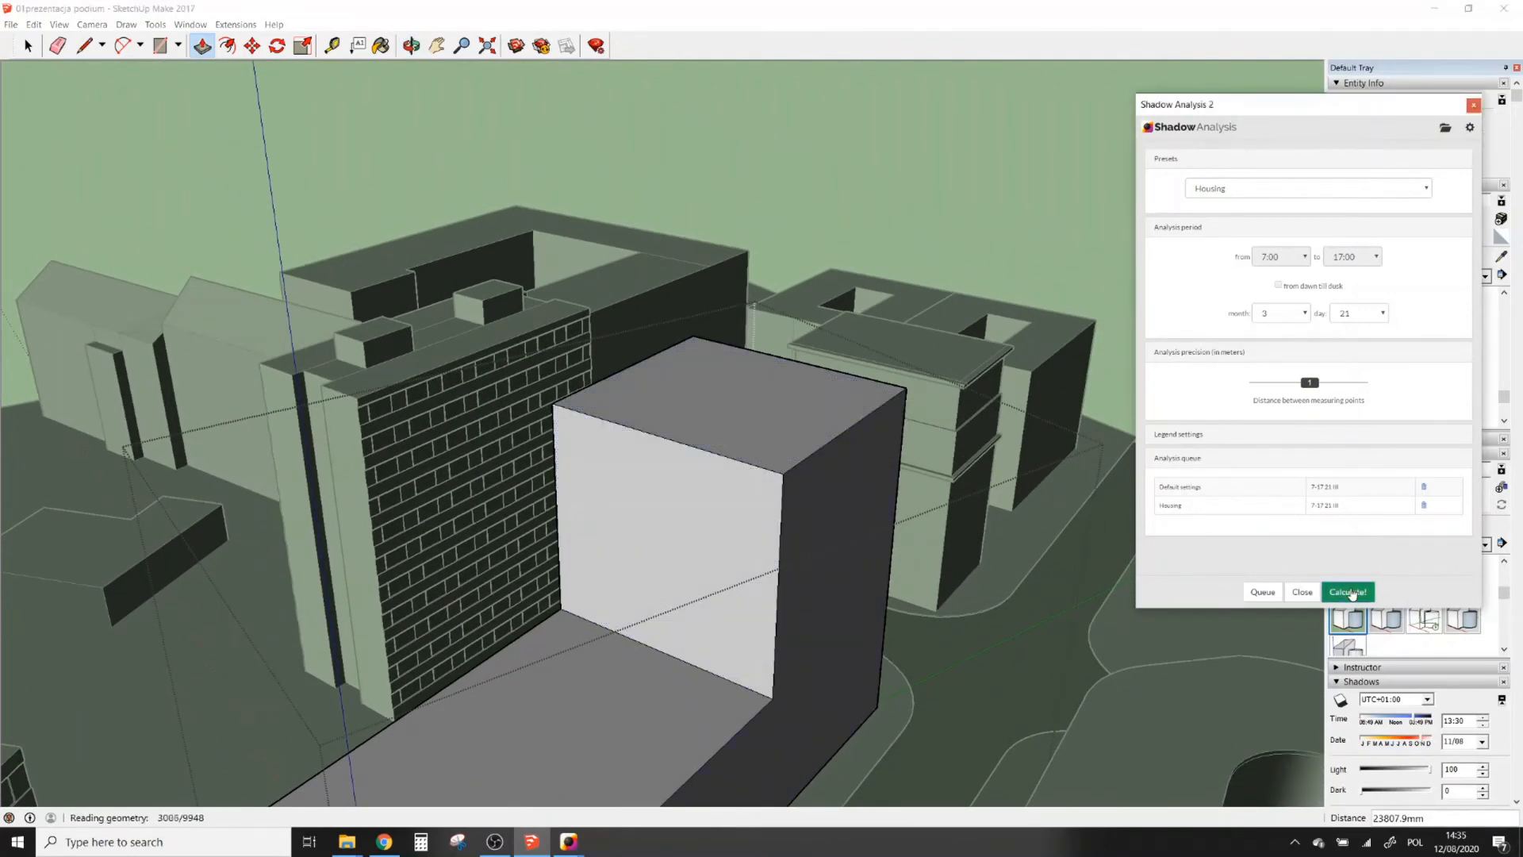
{"action": "left_click", "coordinate": [1347, 592]}
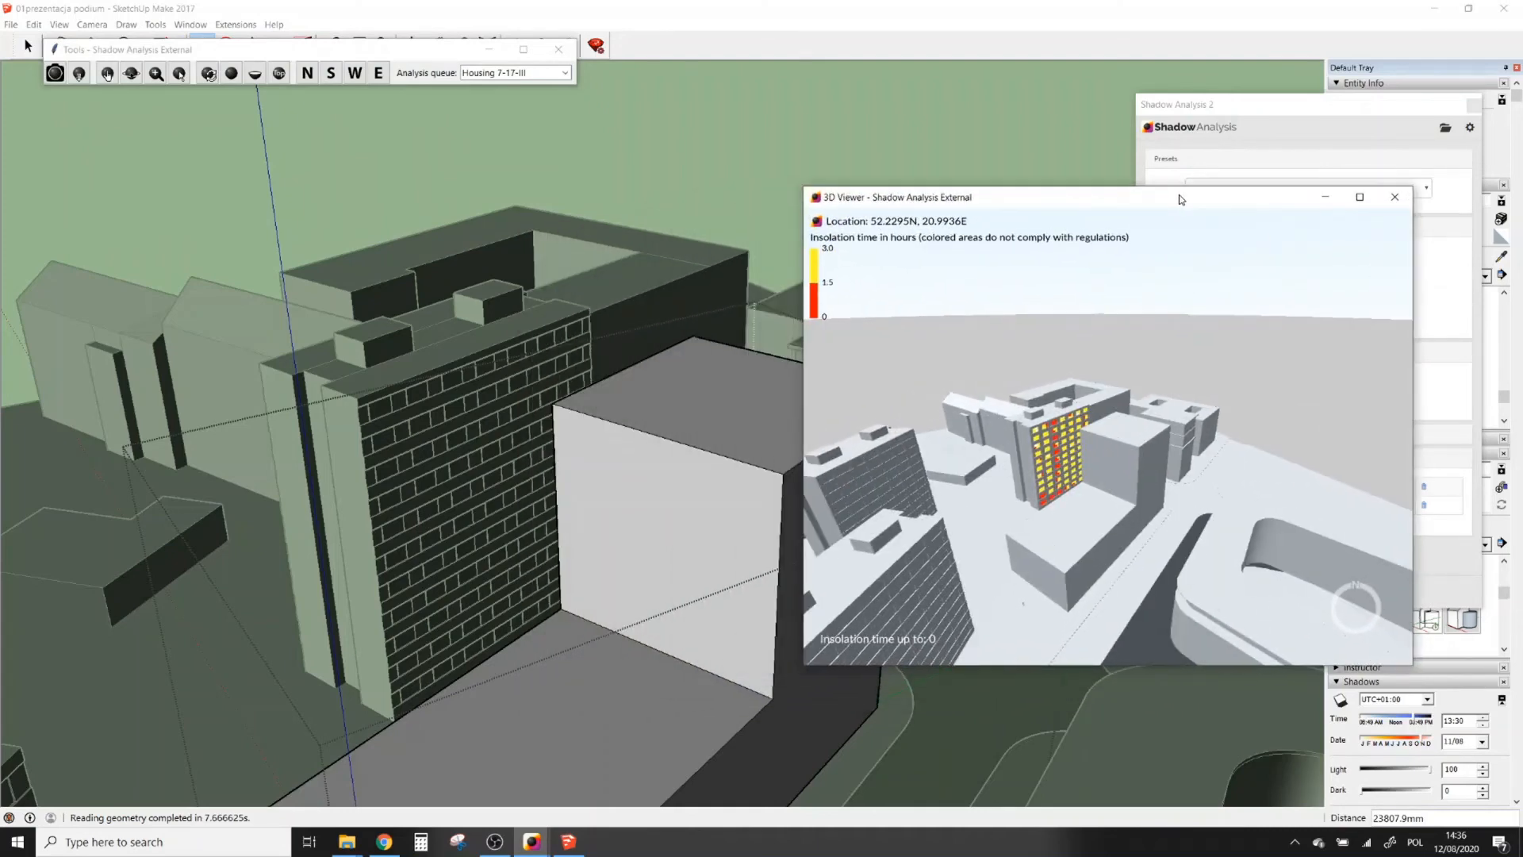
{"action": "mouse_move", "coordinate": [532, 841]}
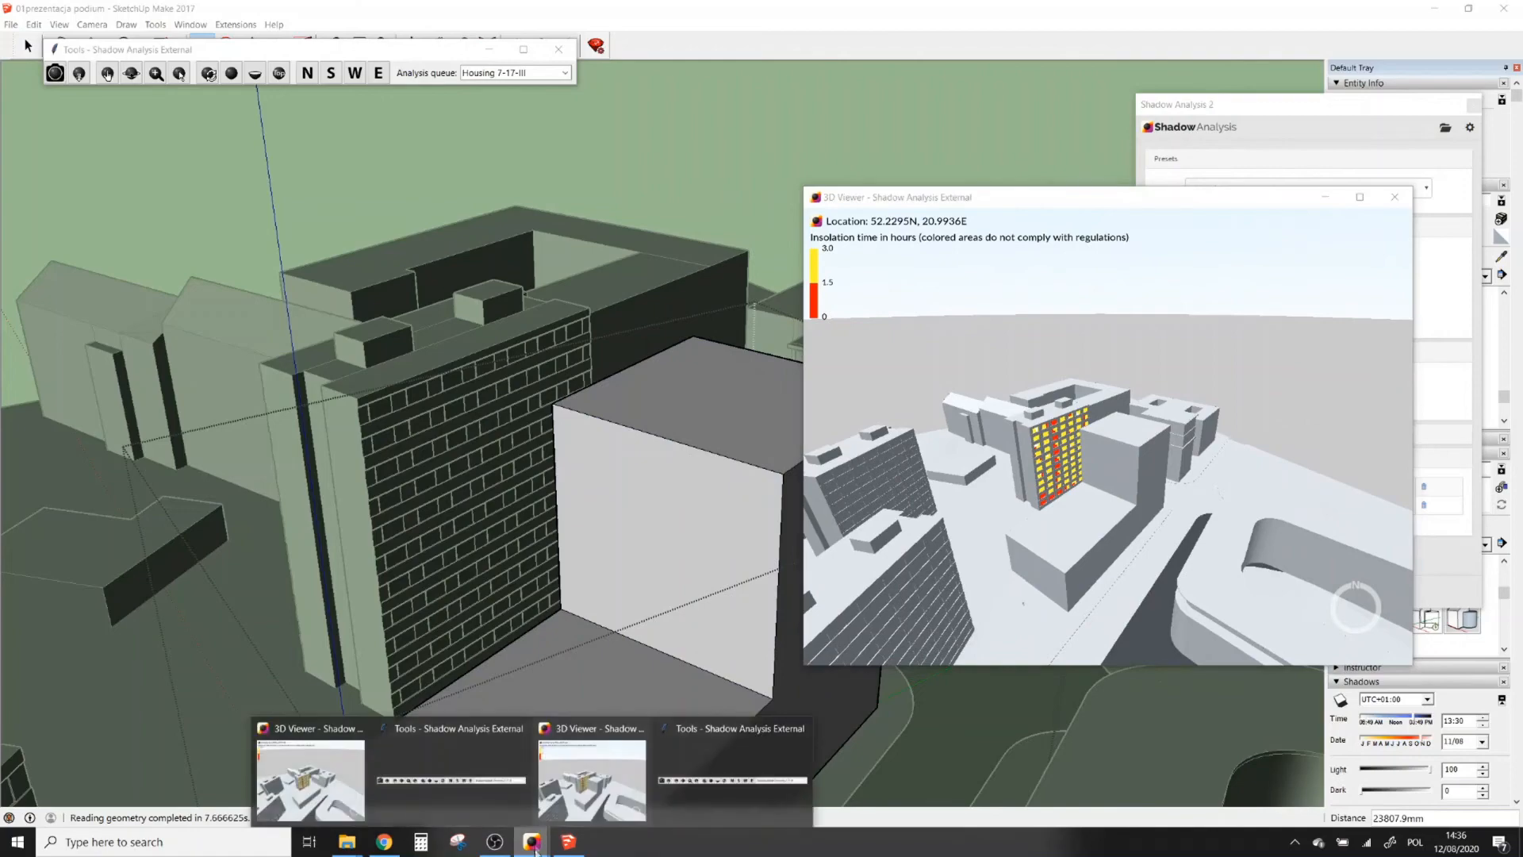